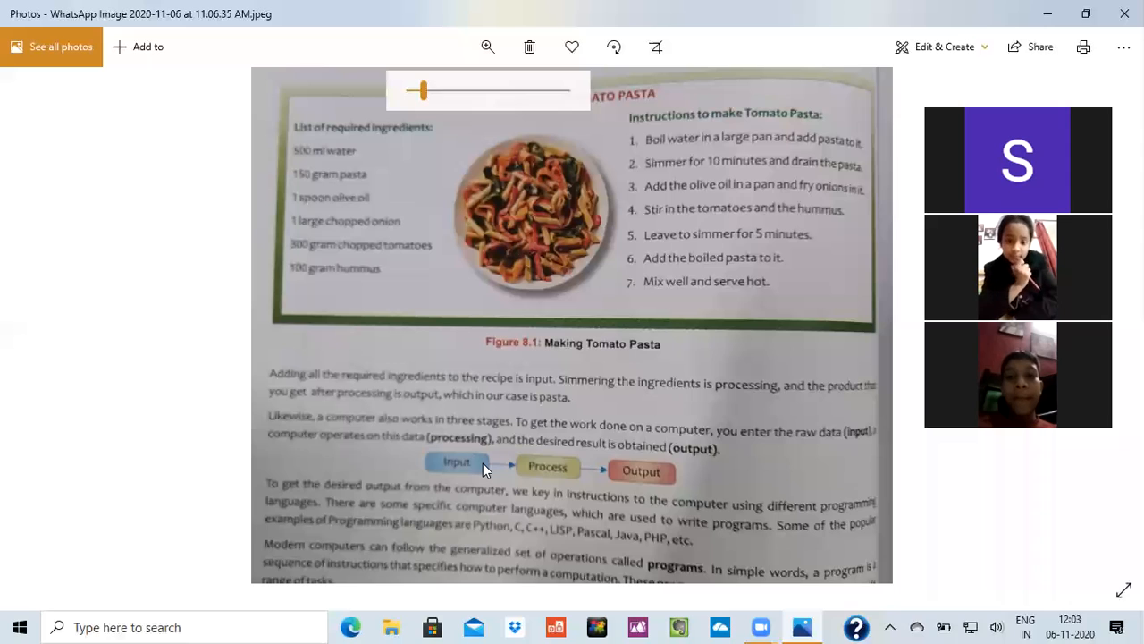
{"action": "mouse_move", "coordinate": [456, 409]}
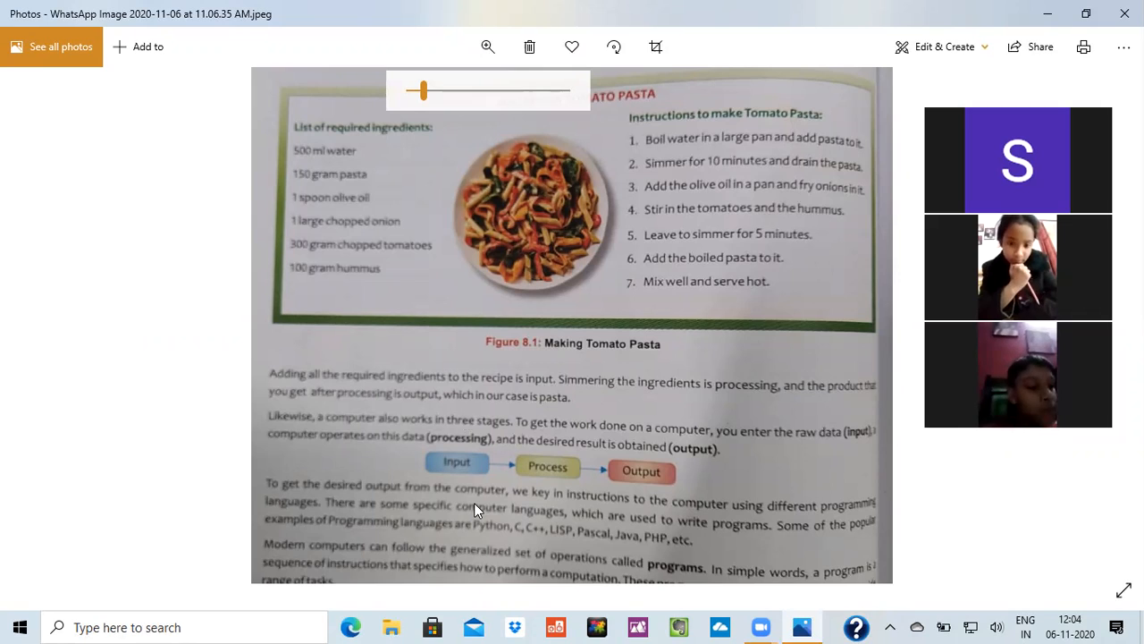
{"action": "mouse_move", "coordinate": [839, 290]}
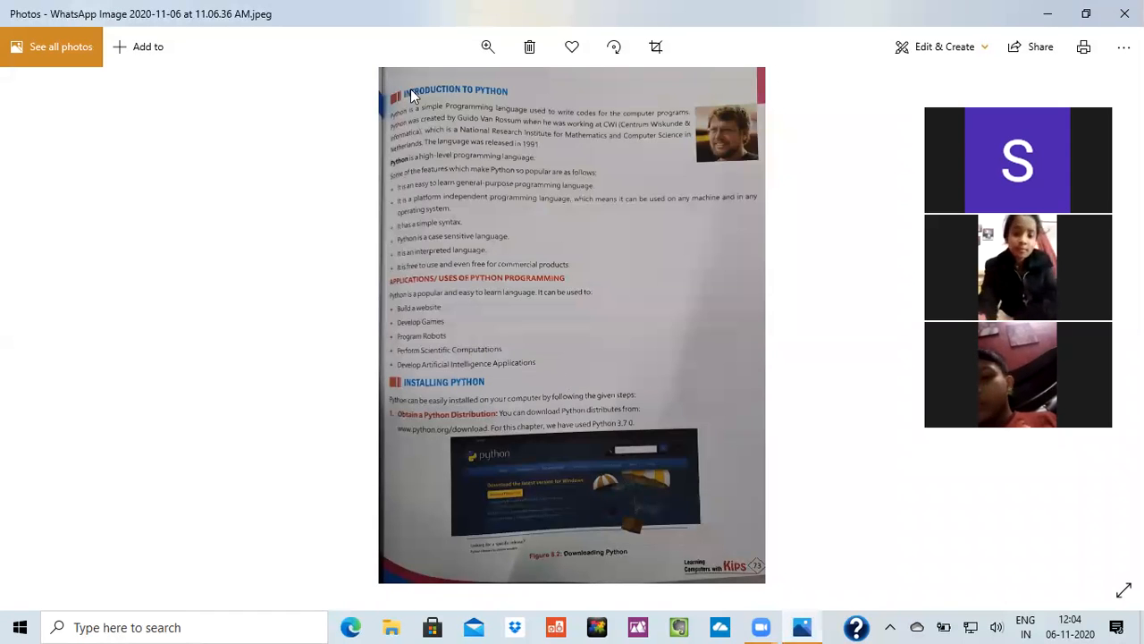
- Enlarge the Python introduction page in Photos so its text is readable
{"action": "left_click", "coordinate": [488, 46]}
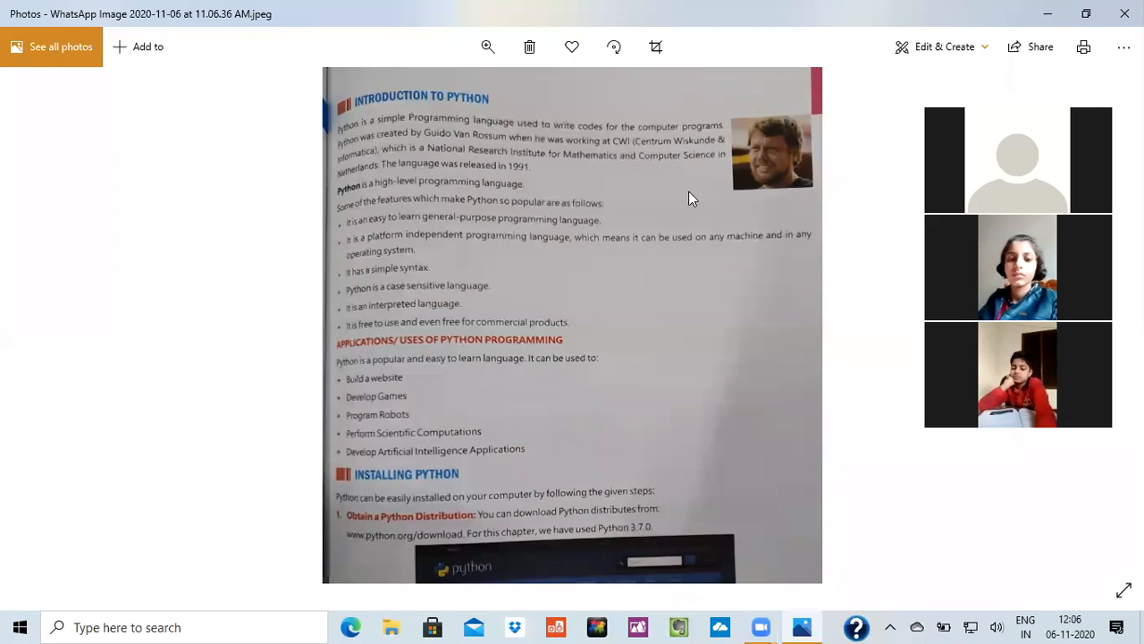
{"action": "mouse_move", "coordinate": [46, 289]}
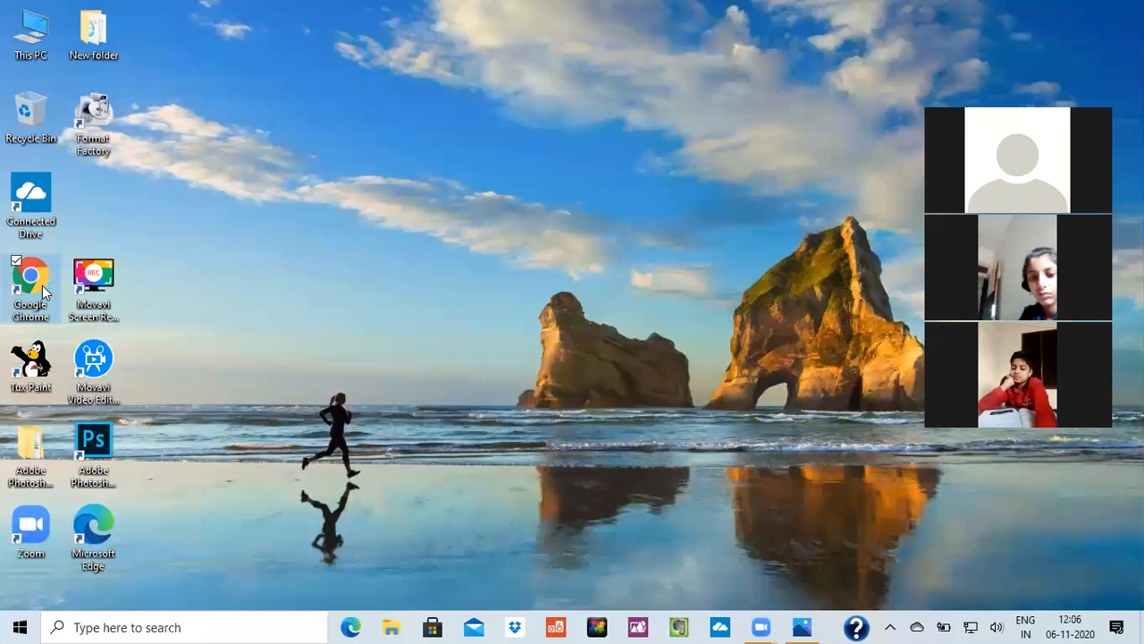
{"action": "double_click", "coordinate": [30, 275]}
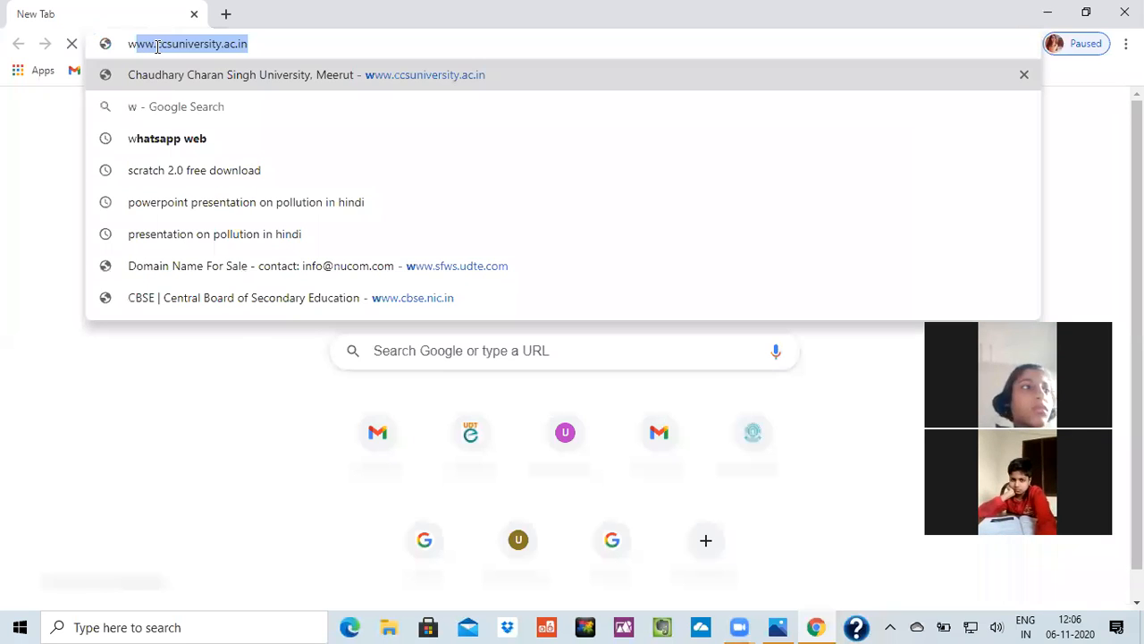
{"action": "type", "text": "ww.python.org"}
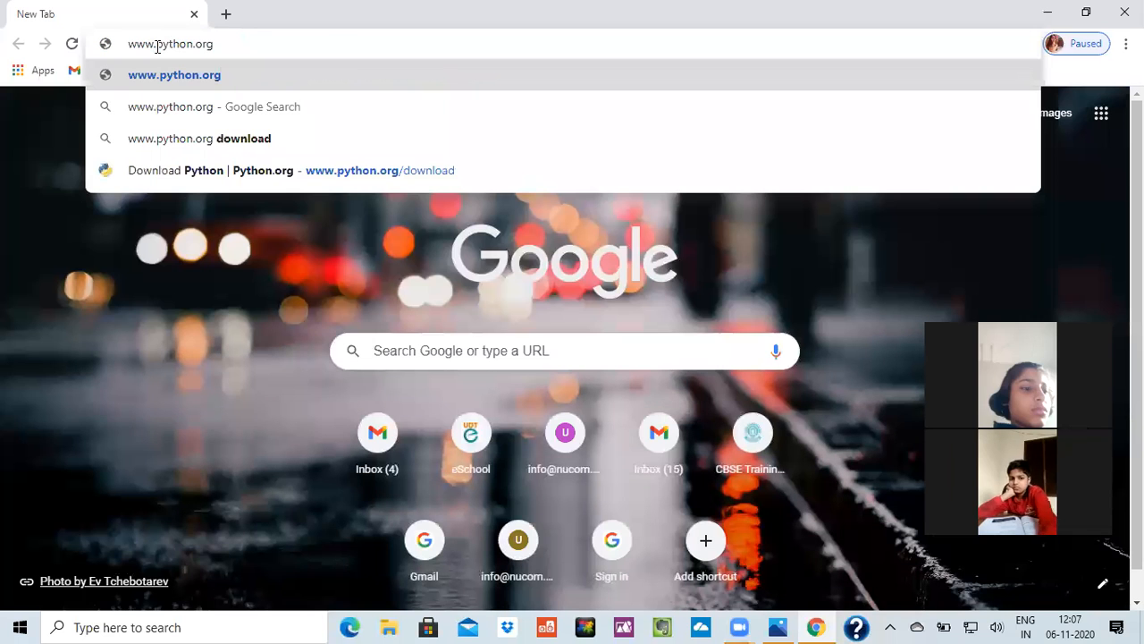
{"action": "key", "text": "Backspace"}
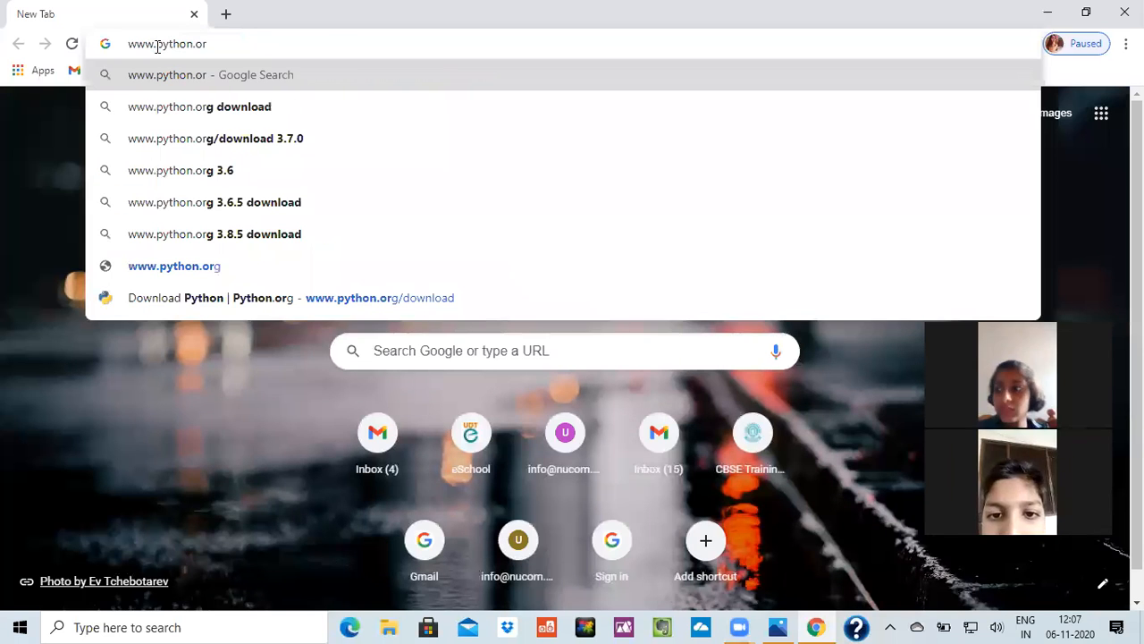
{"action": "mouse_move", "coordinate": [221, 125]}
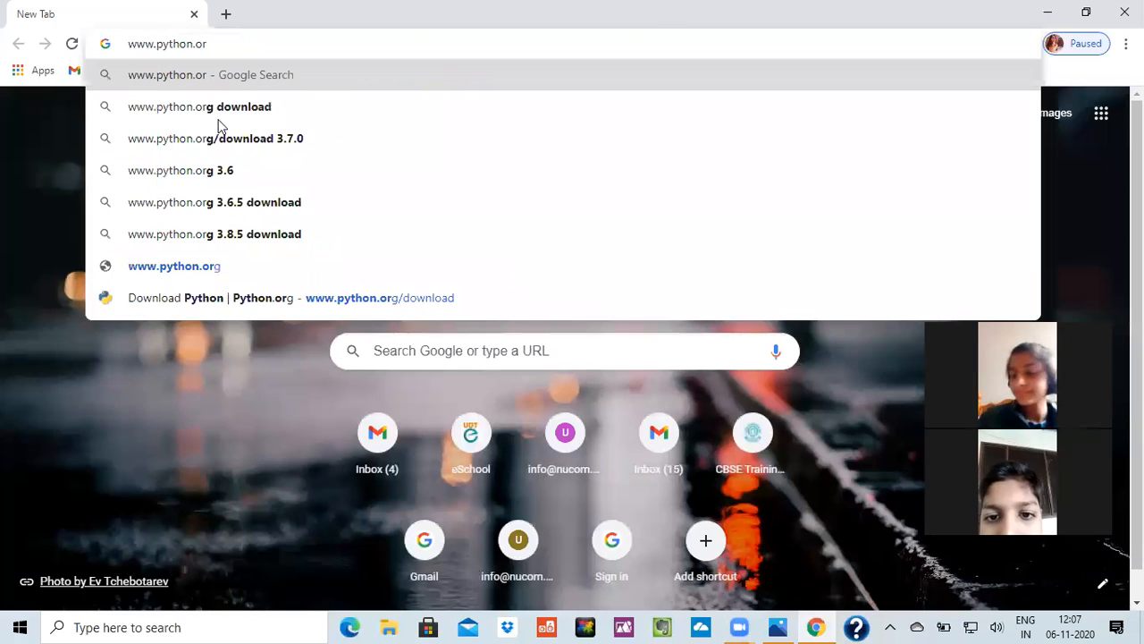
{"action": "left_click", "coordinate": [215, 138]}
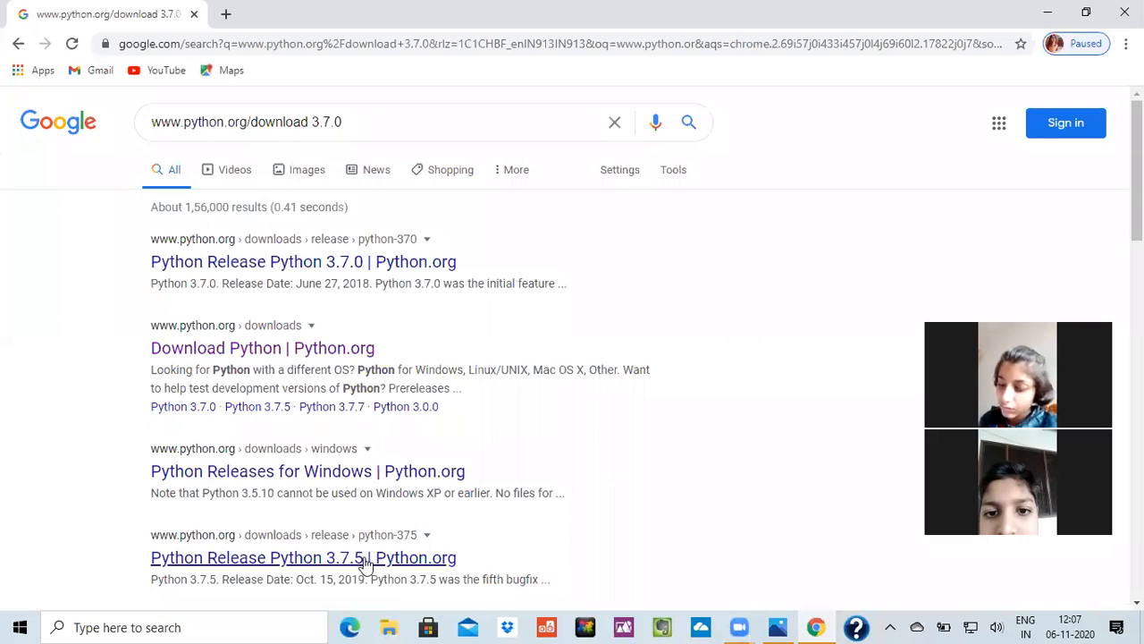
- Visit the Python 3.7.5 release page and look through its contents
{"action": "left_click", "coordinate": [304, 558]}
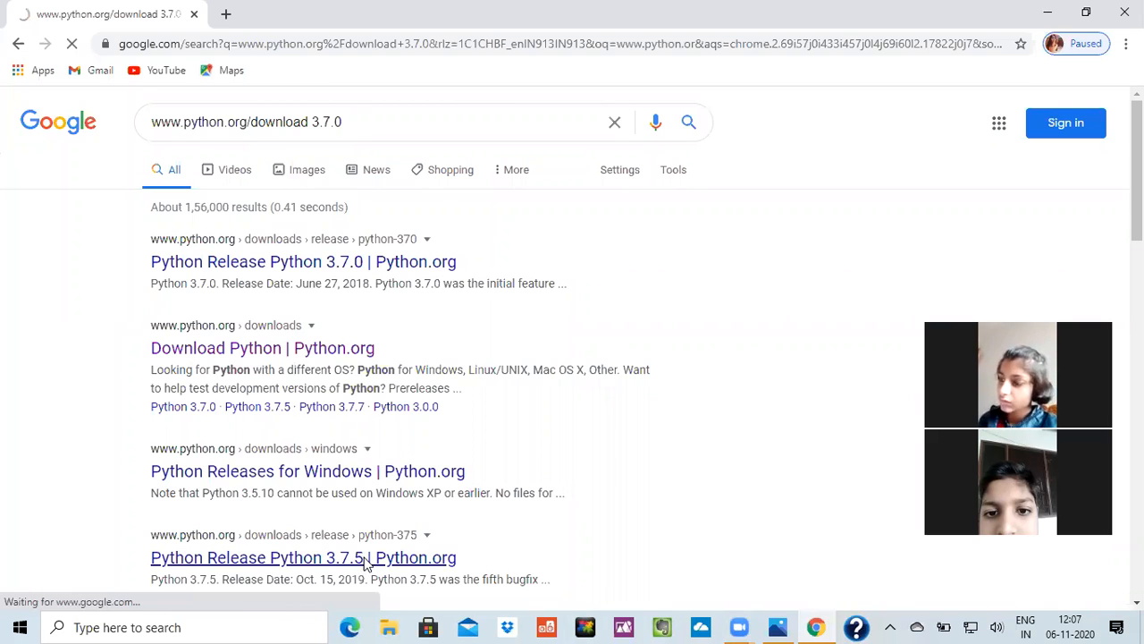
{"action": "left_click", "coordinate": [304, 558]}
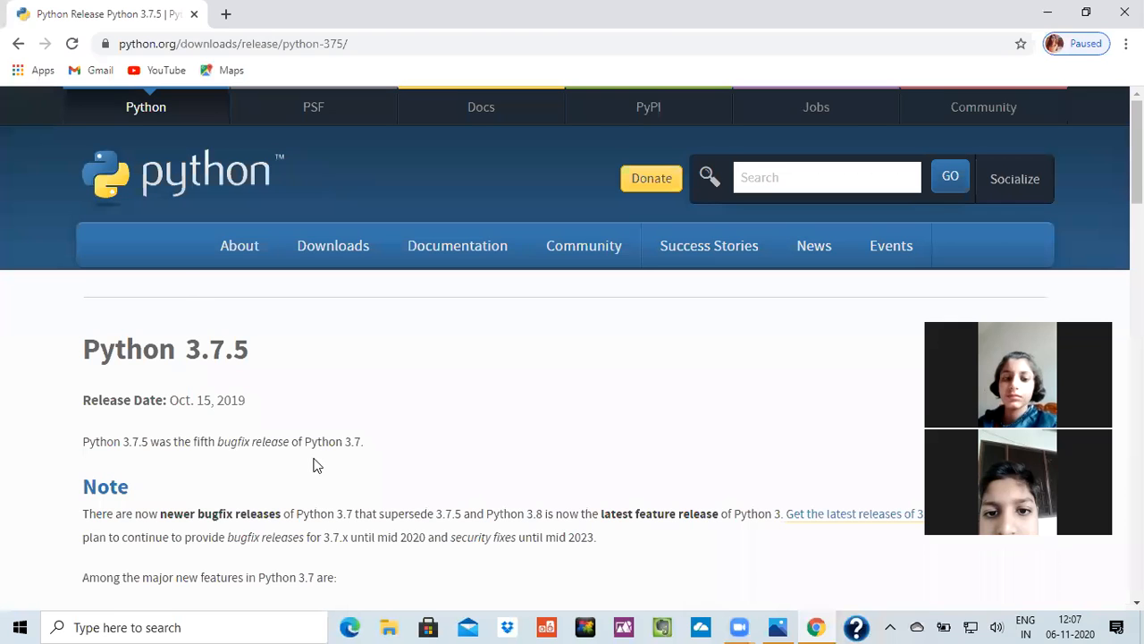
{"action": "scroll", "scroll_direction": "down", "scroll_amount": 3}
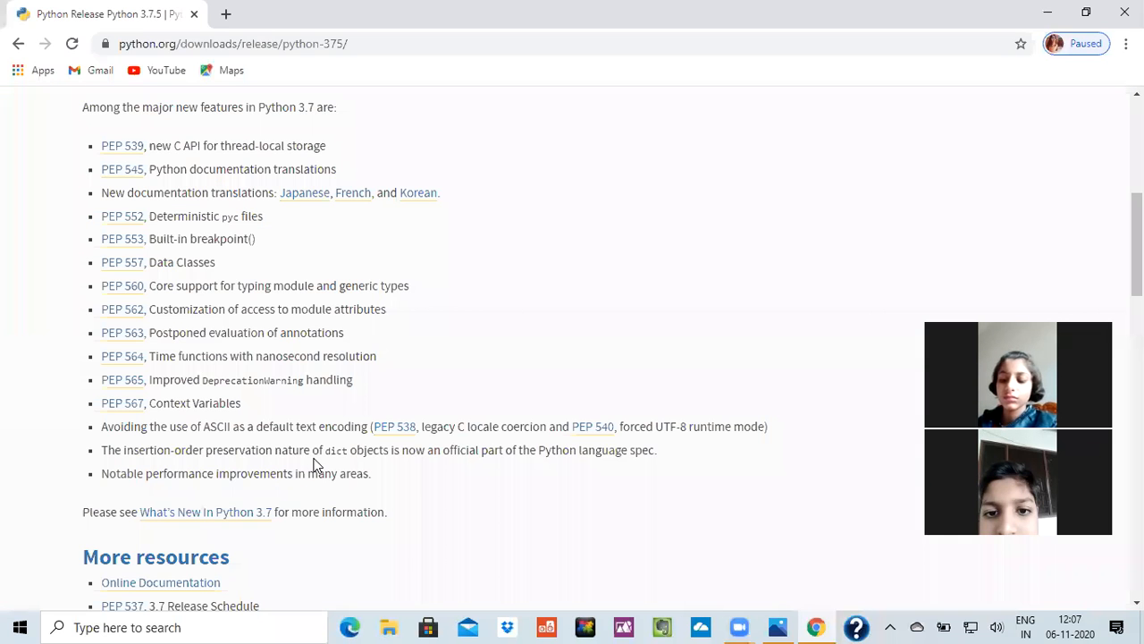
{"action": "scroll", "scroll_direction": "down", "scroll_amount": 3}
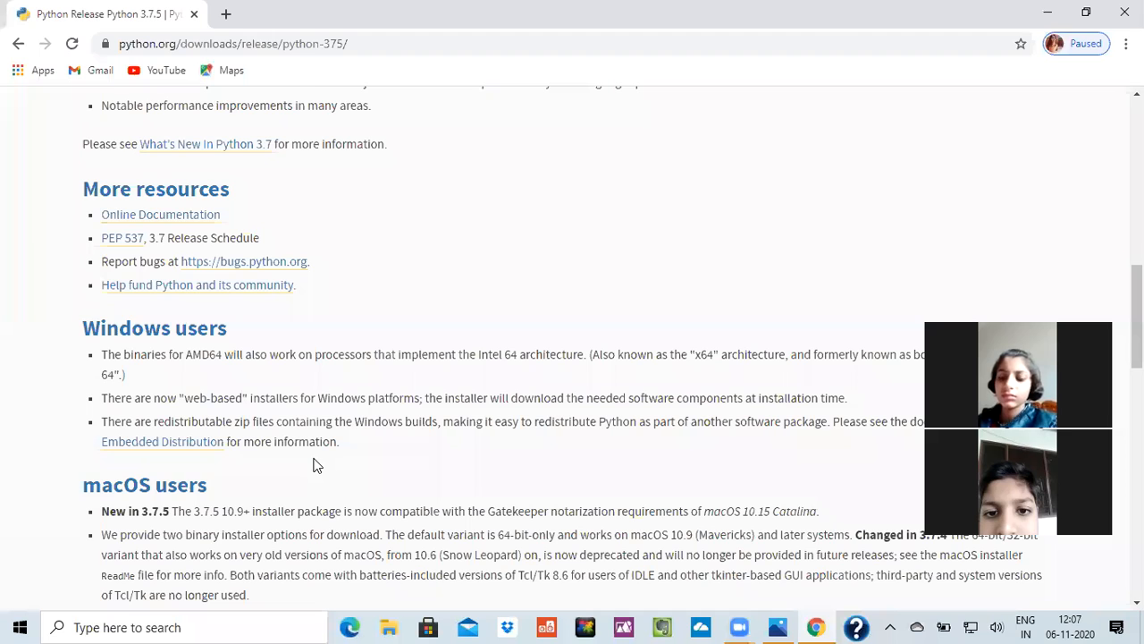
{"action": "scroll", "scroll_direction": "down", "scroll_amount": 3}
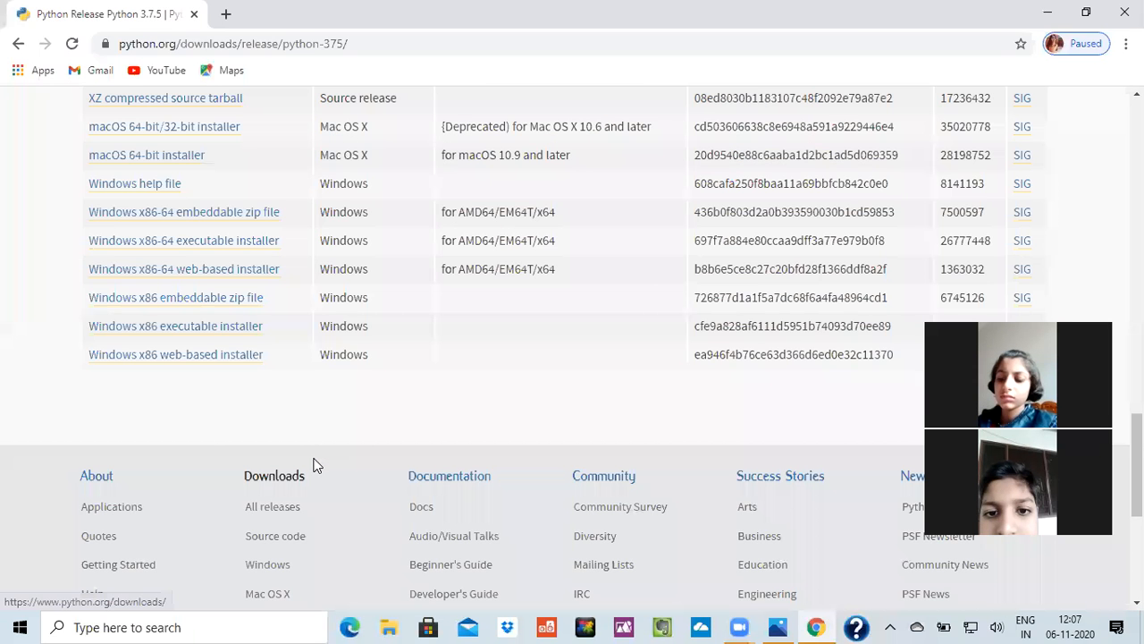
{"action": "mouse_move", "coordinate": [346, 250]}
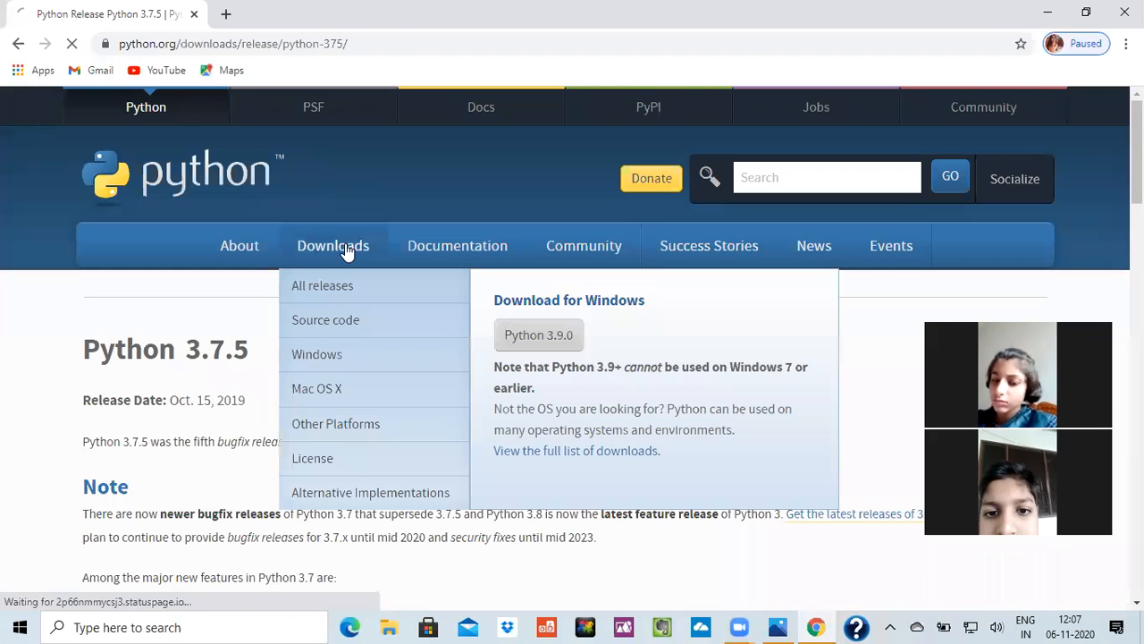
- Go to python.org's Downloads page and start downloading the Python 3.9.0 Windows installer
{"action": "left_click", "coordinate": [332, 245]}
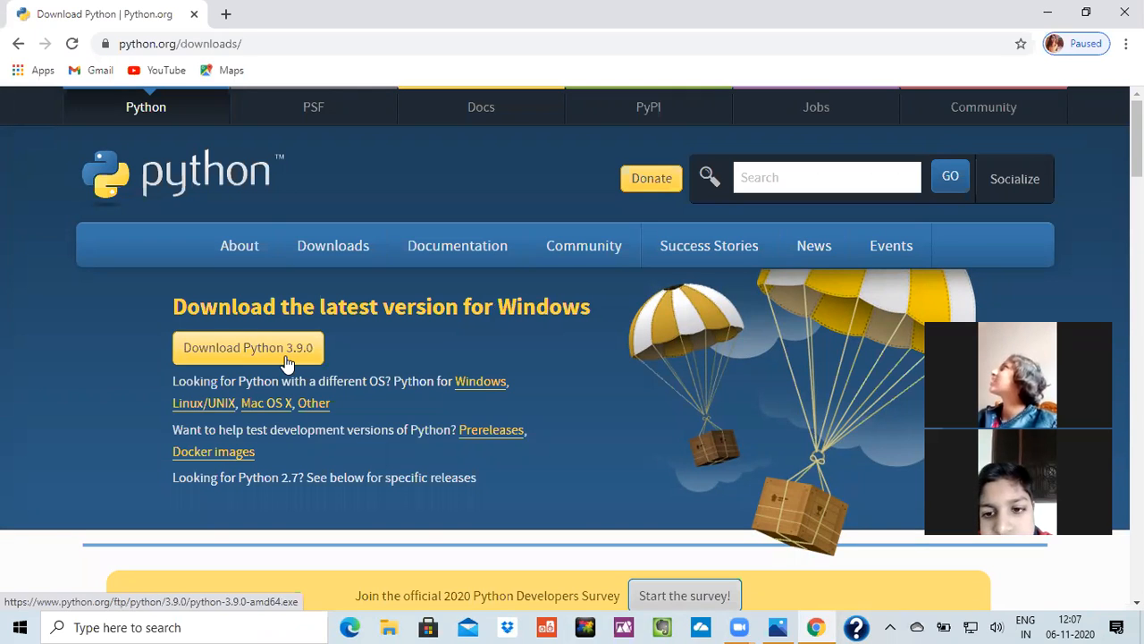
{"action": "left_click", "coordinate": [246, 347]}
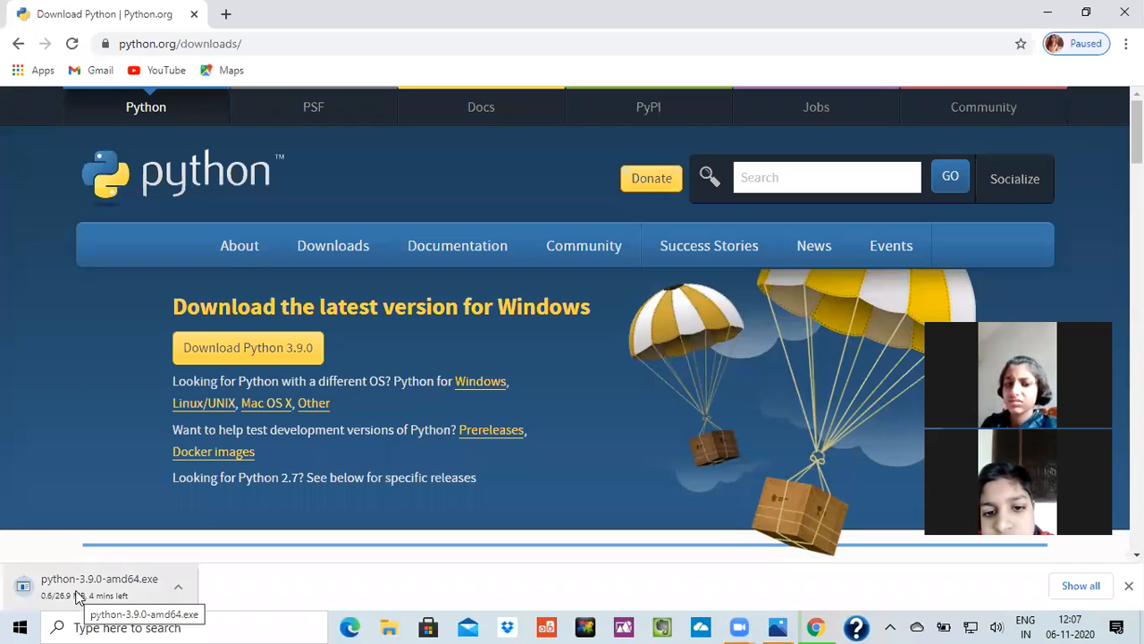
{"action": "mouse_move", "coordinate": [153, 612]}
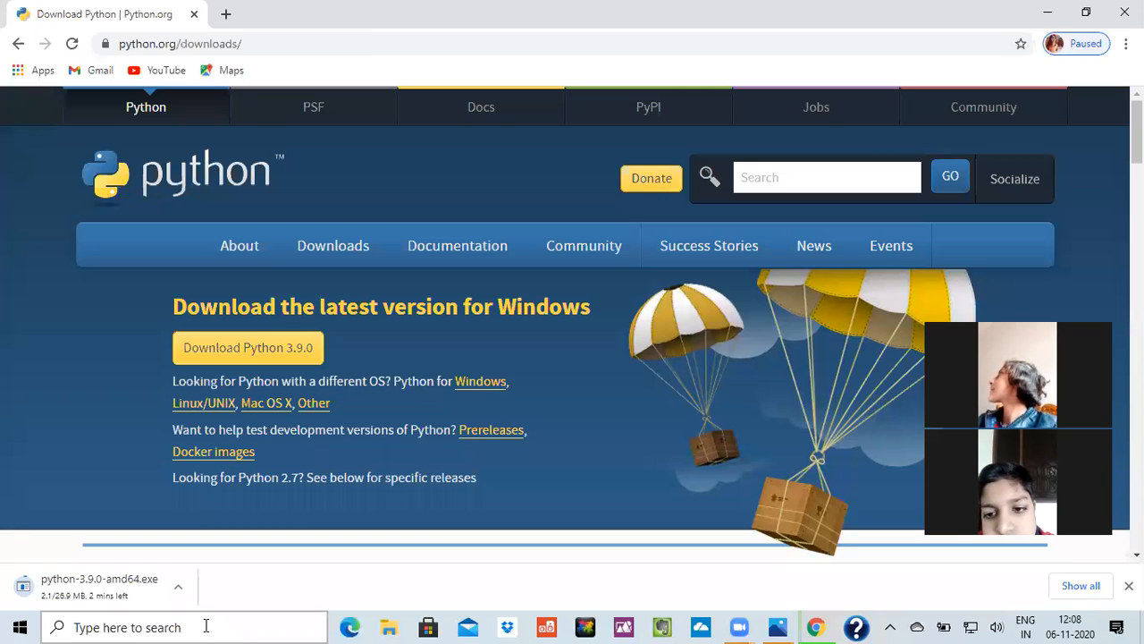
{"action": "mouse_move", "coordinate": [880, 295]}
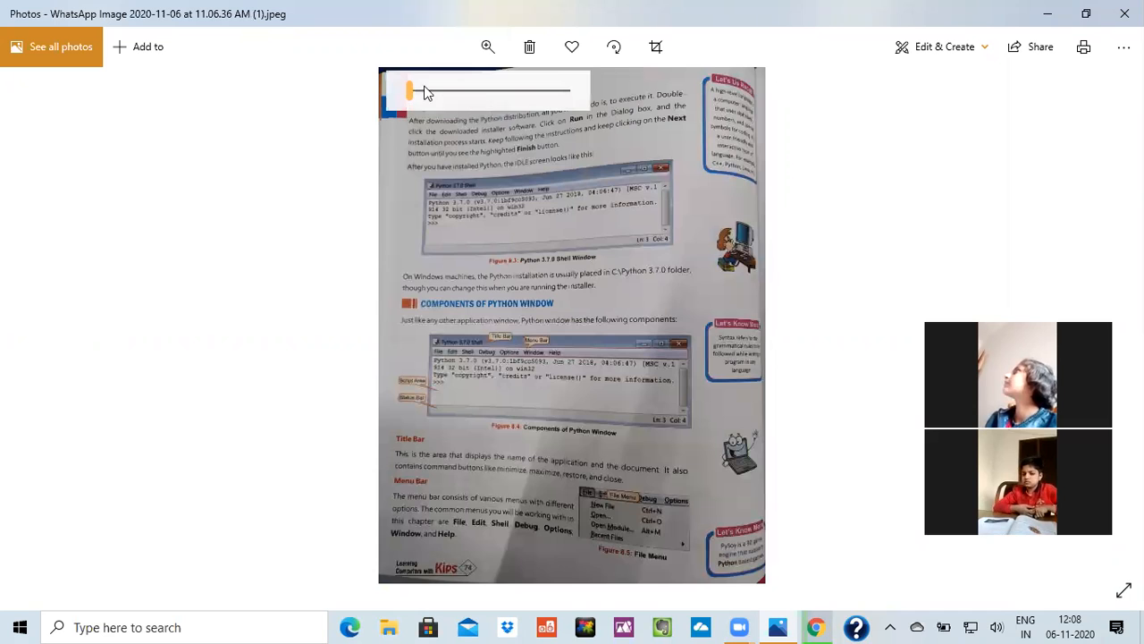
- Enlarge the textbook photo showing the Python Shell Window and its components
{"action": "left_click_drag", "start_coordinate": [408, 89], "coordinate": [425, 90]}
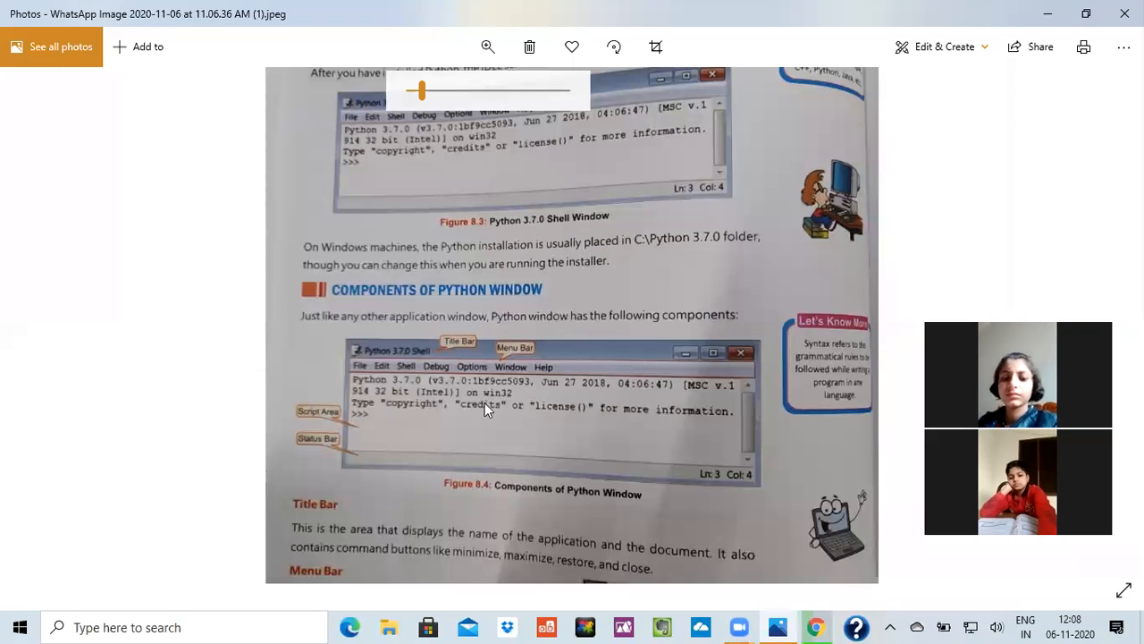
{"action": "mouse_move", "coordinate": [615, 429]}
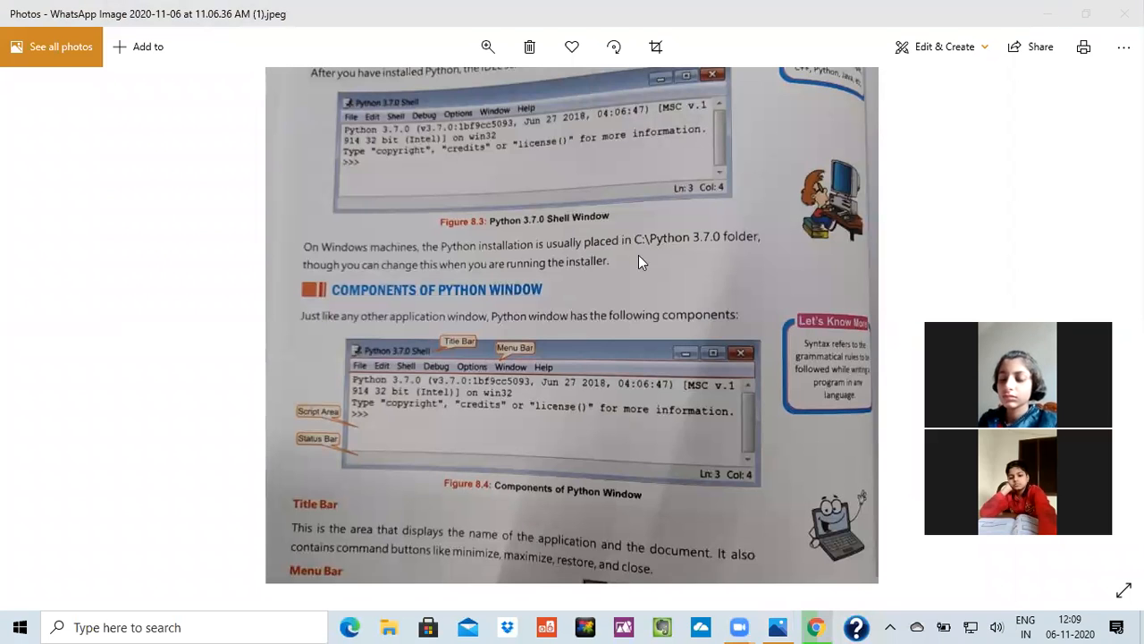
{"action": "mouse_move", "coordinate": [346, 480]}
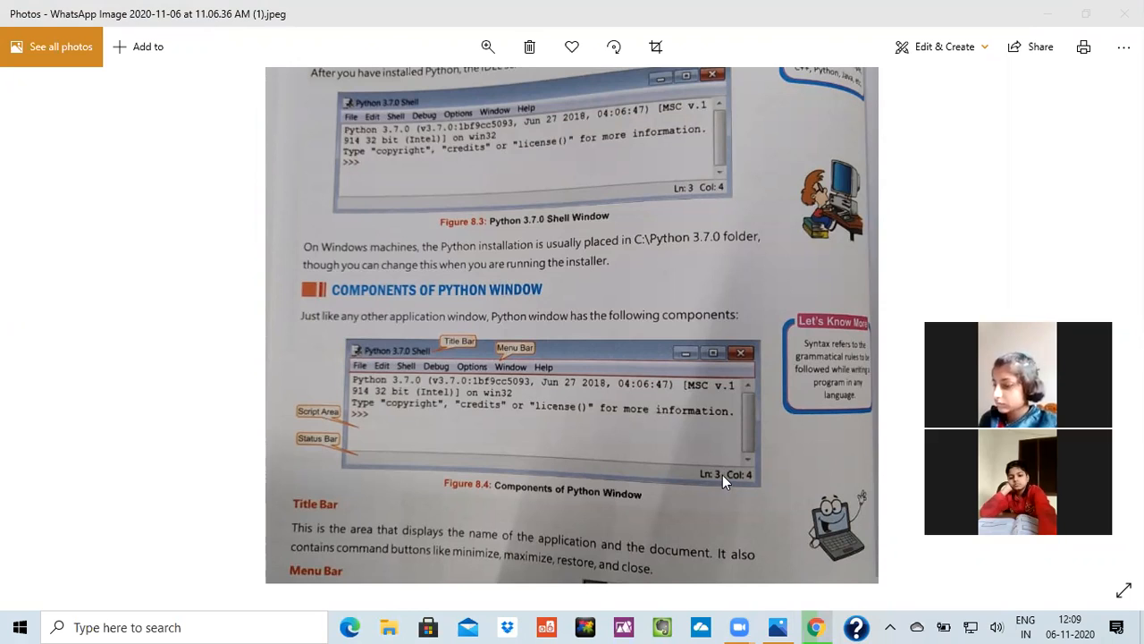
{"action": "mouse_move", "coordinate": [456, 383]}
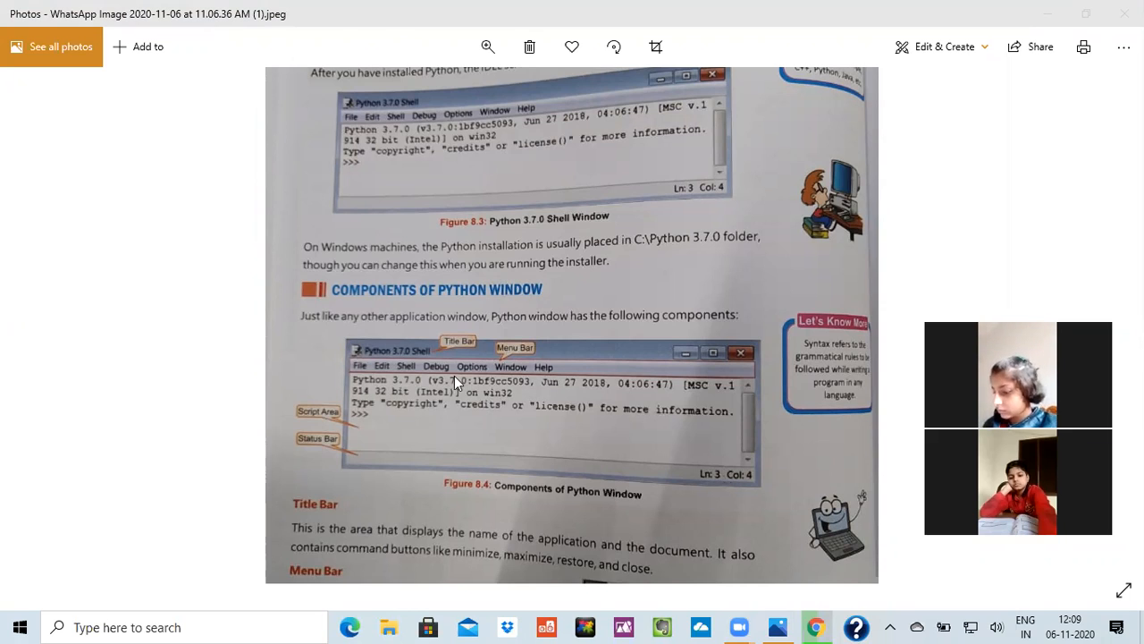
{"action": "mouse_move", "coordinate": [722, 486]}
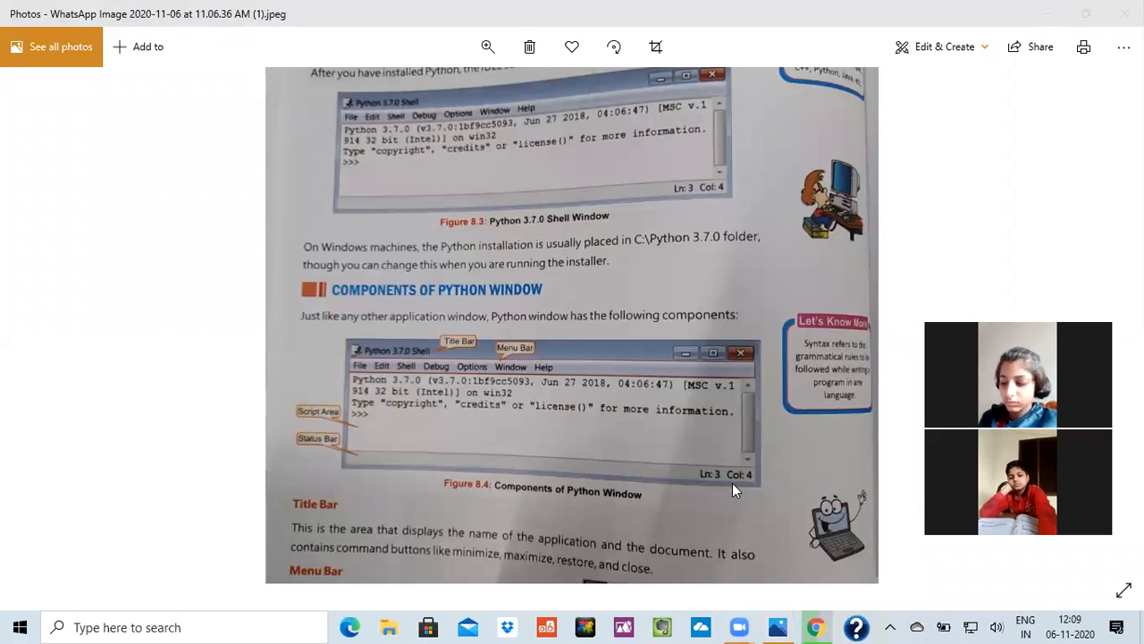
{"action": "mouse_move", "coordinate": [751, 492]}
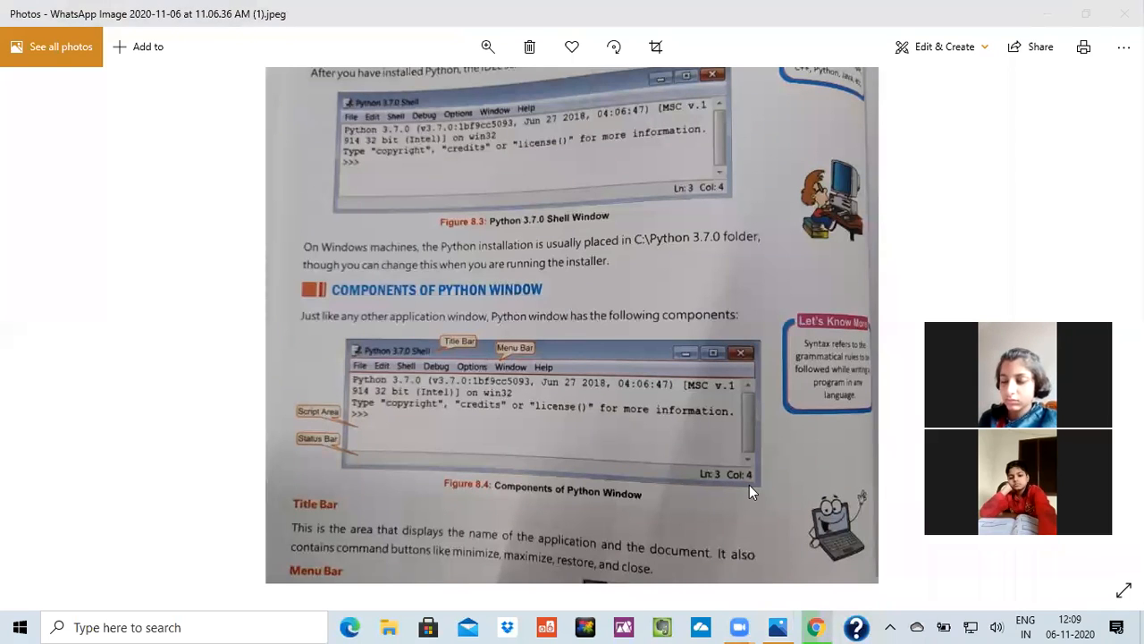
{"action": "mouse_move", "coordinate": [630, 475]}
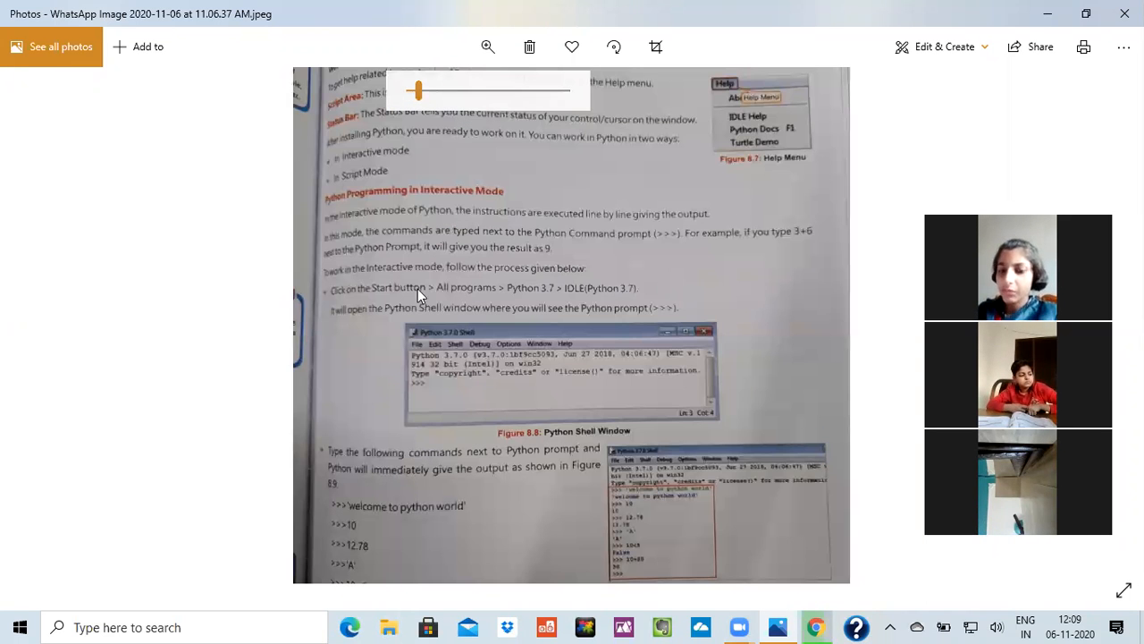
{"action": "mouse_move", "coordinate": [522, 397]}
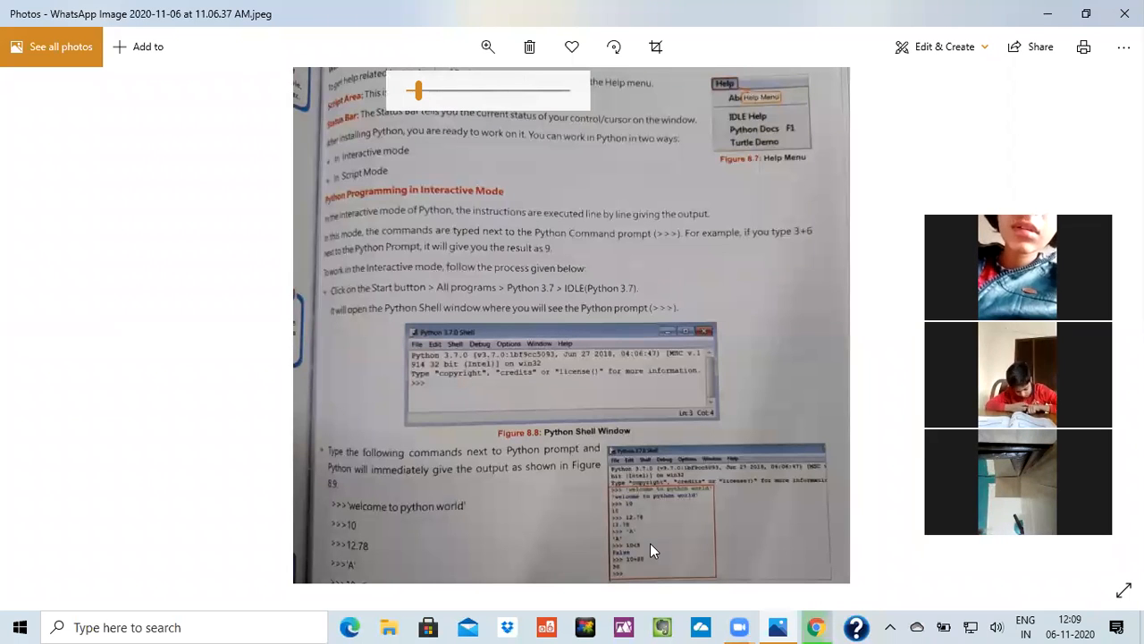
{"action": "mouse_move", "coordinate": [402, 175]}
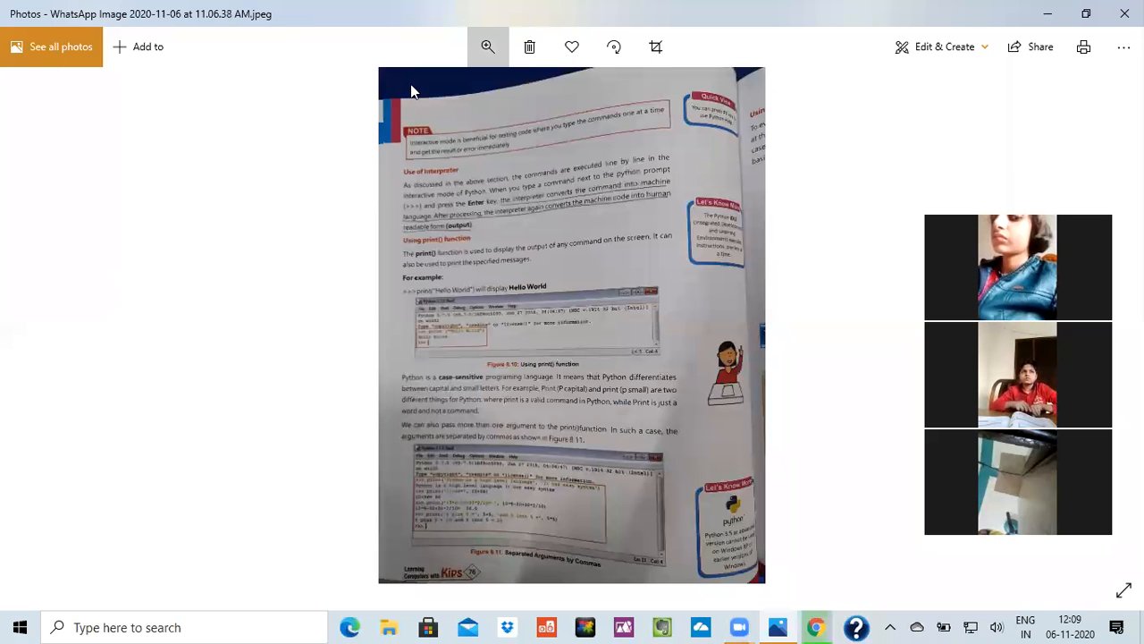
{"action": "left_click", "coordinate": [488, 46]}
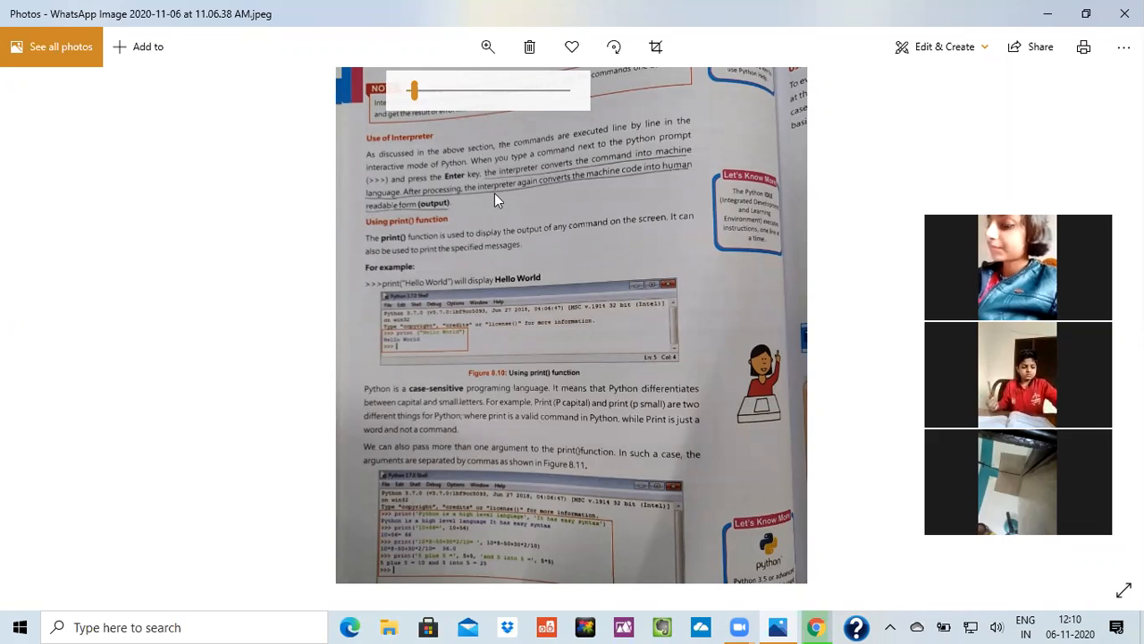
{"action": "mouse_move", "coordinate": [650, 182]}
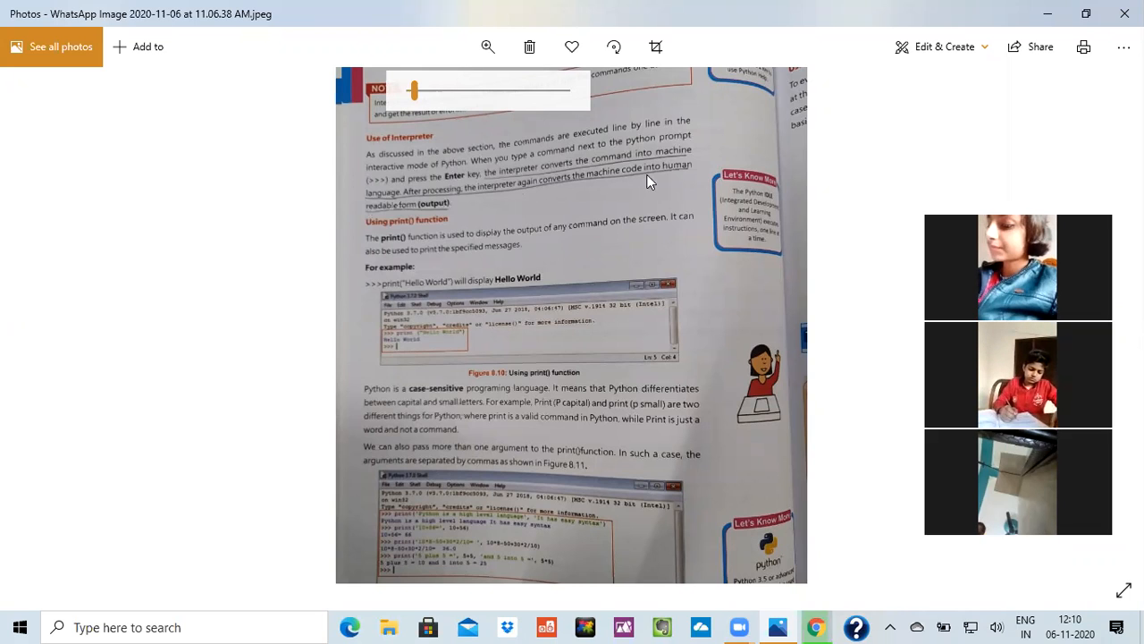
{"action": "mouse_move", "coordinate": [445, 219]}
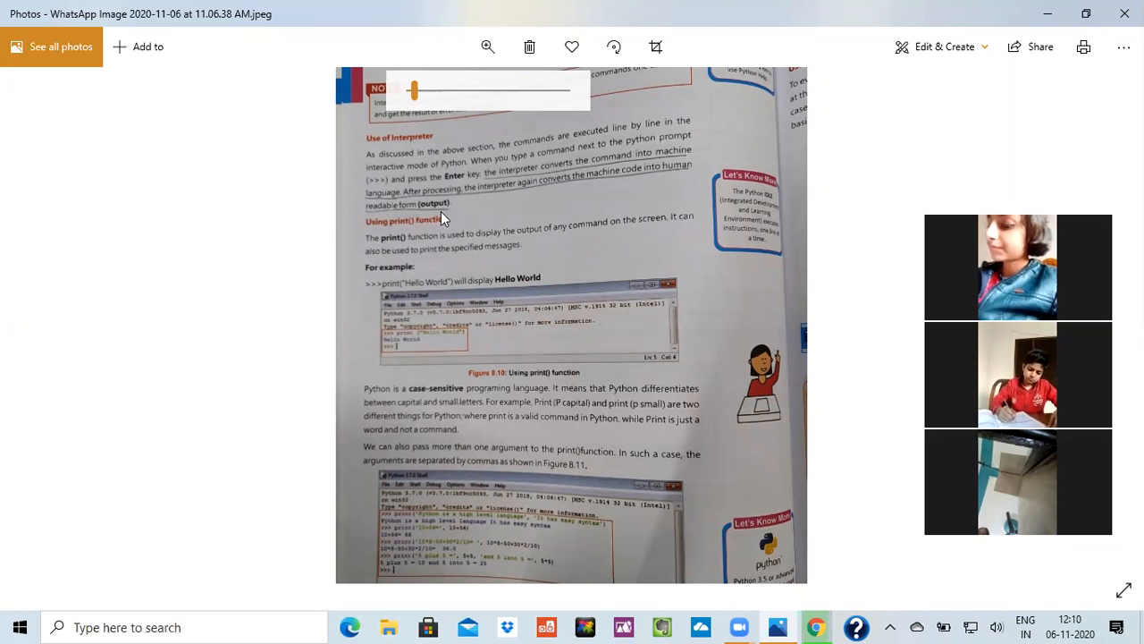
{"action": "mouse_move", "coordinate": [564, 222]}
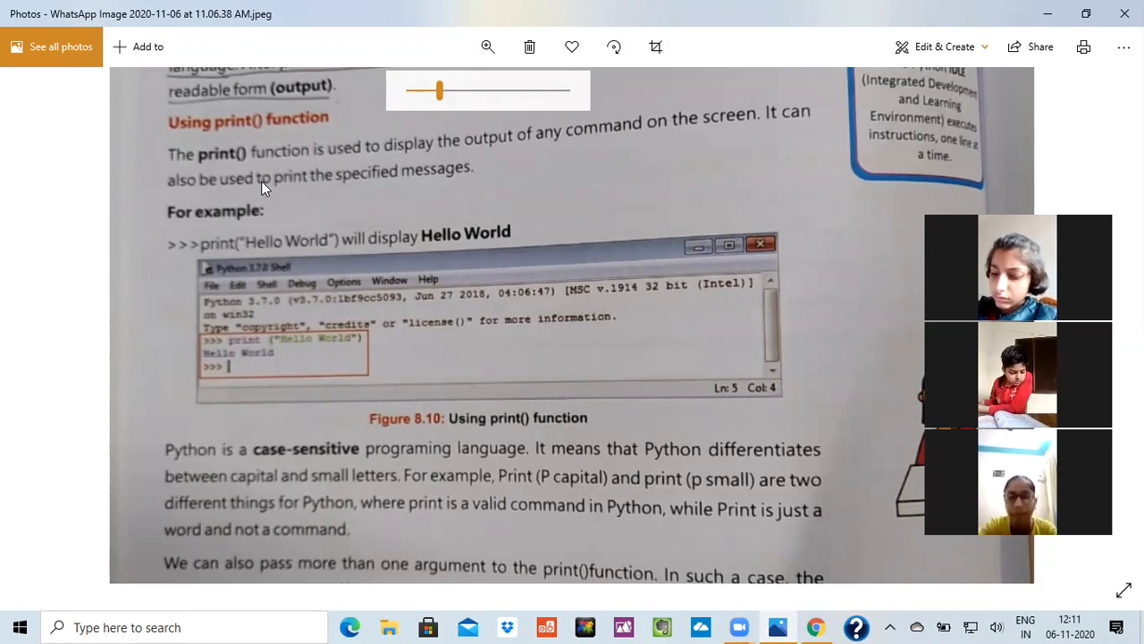
{"action": "mouse_move", "coordinate": [504, 204]}
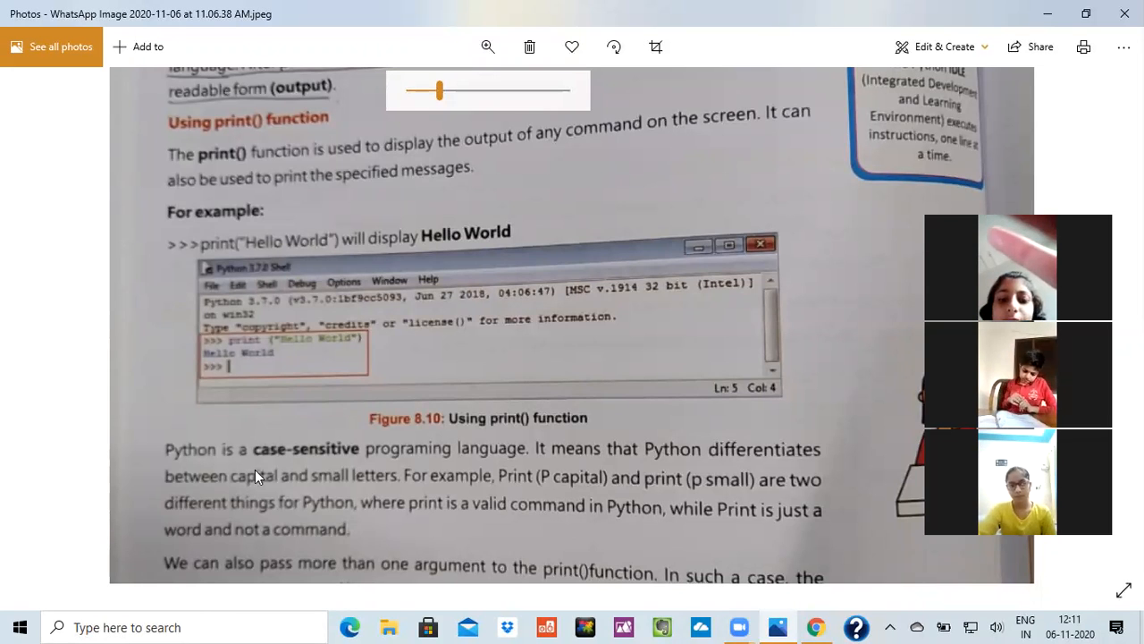
{"action": "mouse_move", "coordinate": [365, 490]}
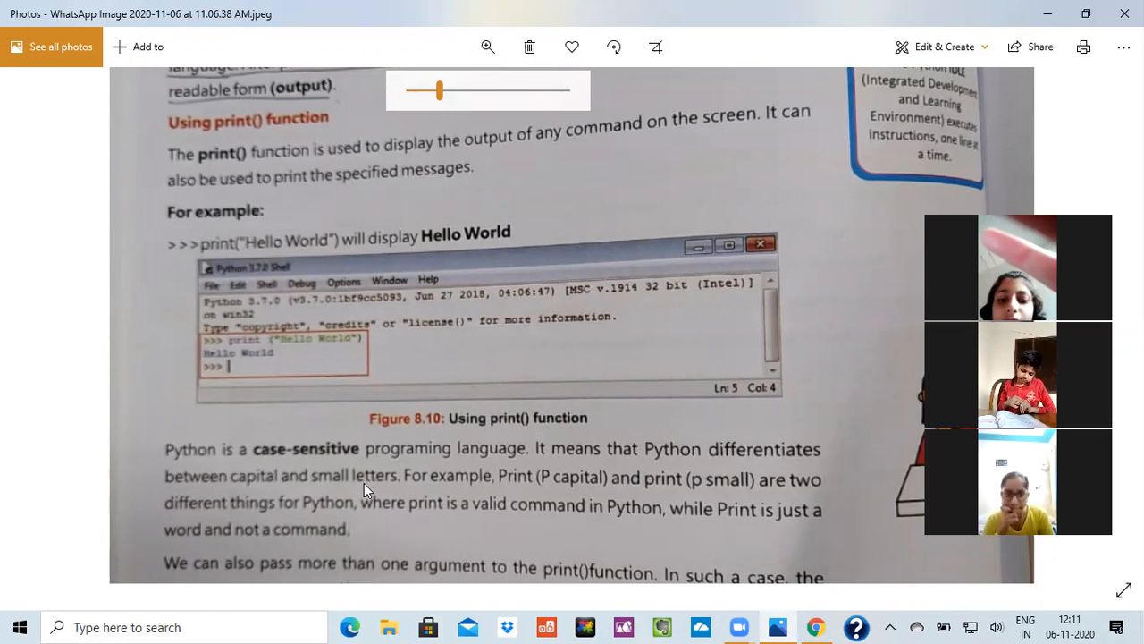
{"action": "mouse_move", "coordinate": [198, 161]}
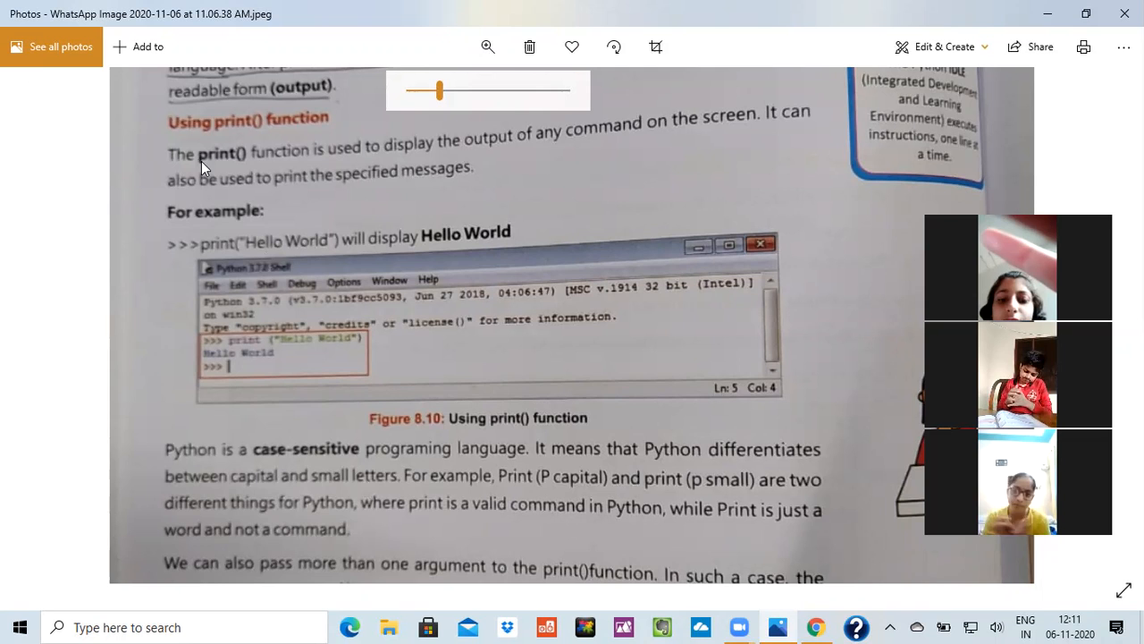
{"action": "mouse_move", "coordinate": [332, 400]}
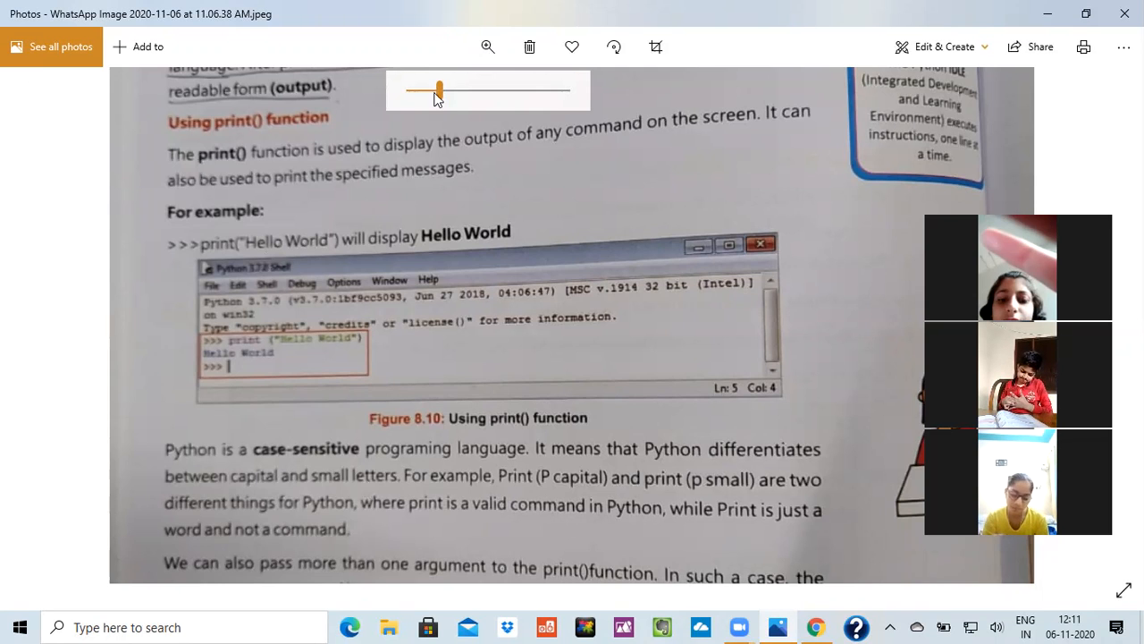
{"action": "left_click_drag", "start_coordinate": [440, 90], "coordinate": [419, 90]}
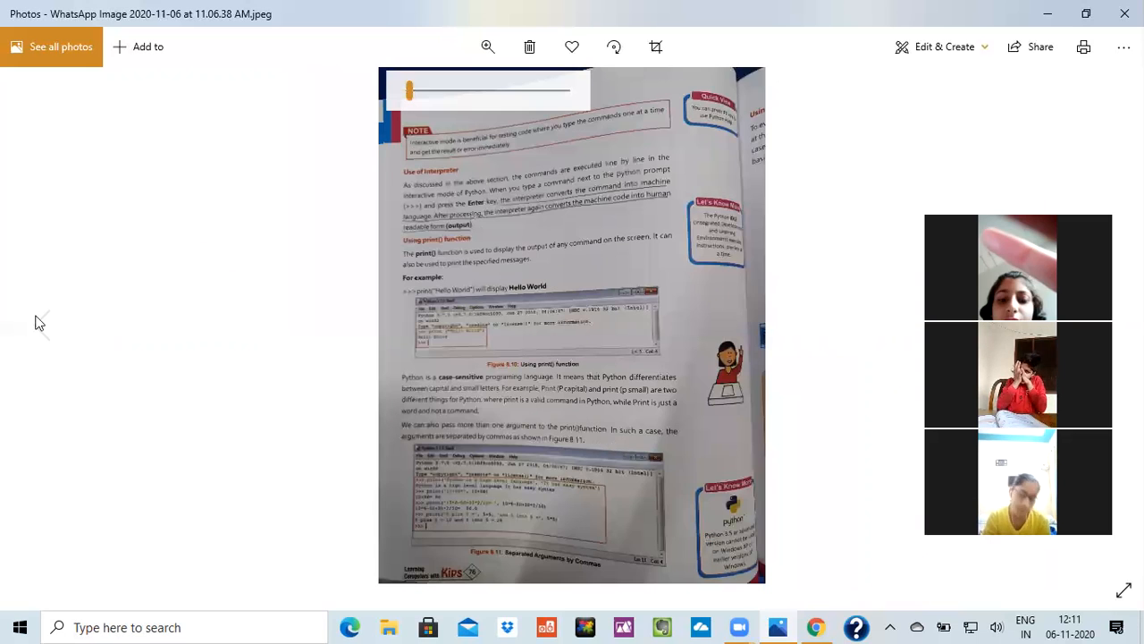
{"action": "left_click", "coordinate": [42, 326]}
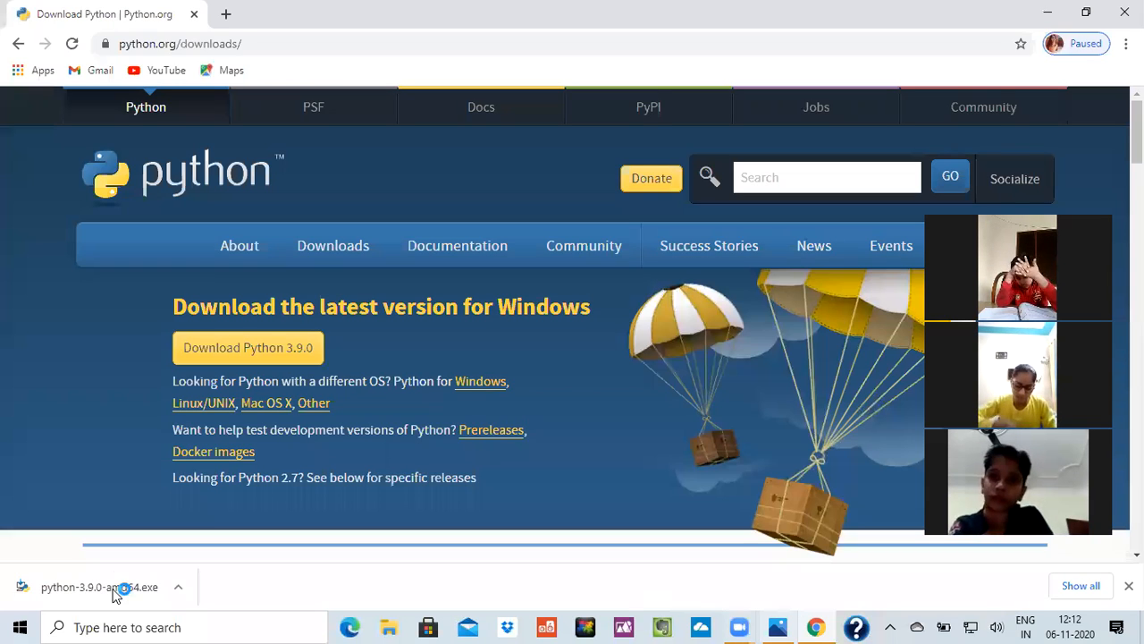
- Run python-3.9.0-amd64.exe from Chrome's downloads and choose Customize installation
{"action": "left_click", "coordinate": [99, 586]}
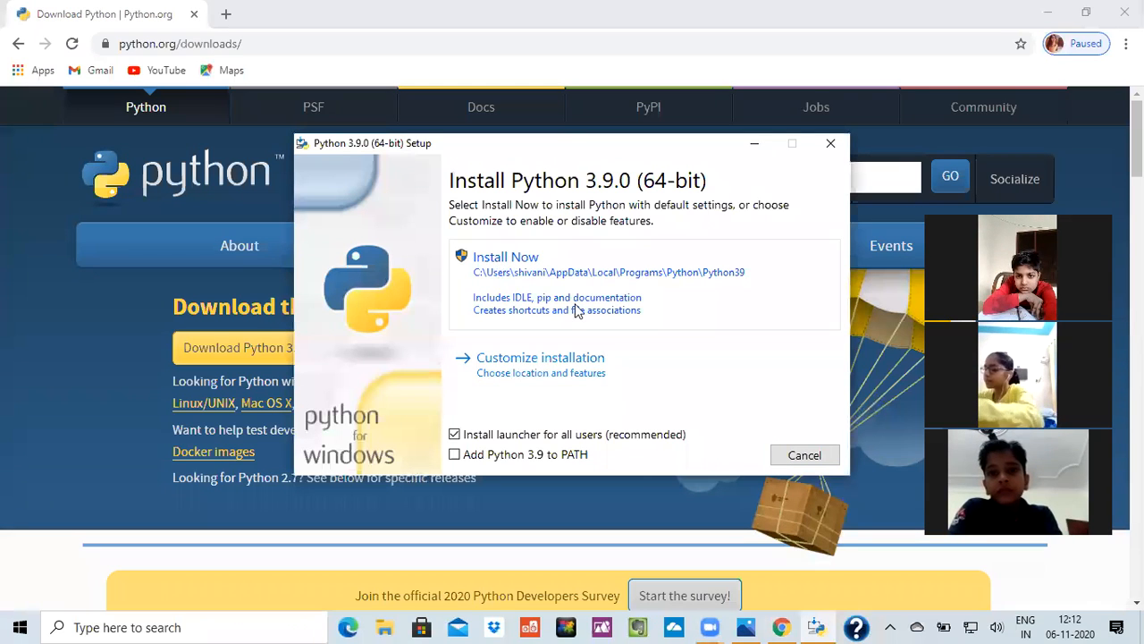
{"action": "mouse_move", "coordinate": [505, 366]}
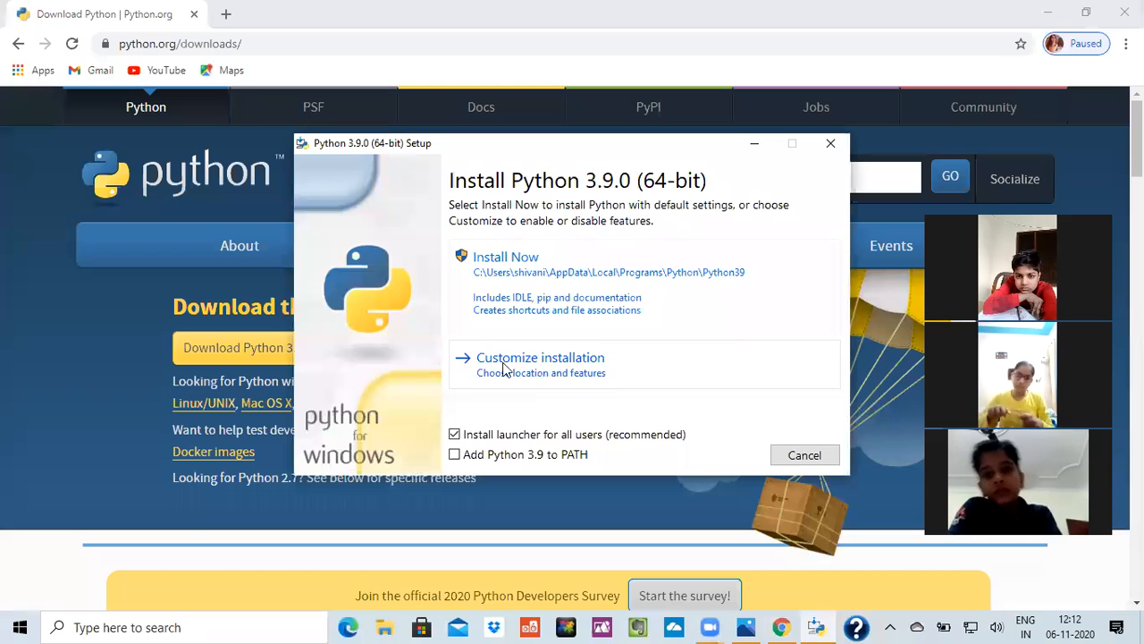
{"action": "left_click", "coordinate": [540, 358]}
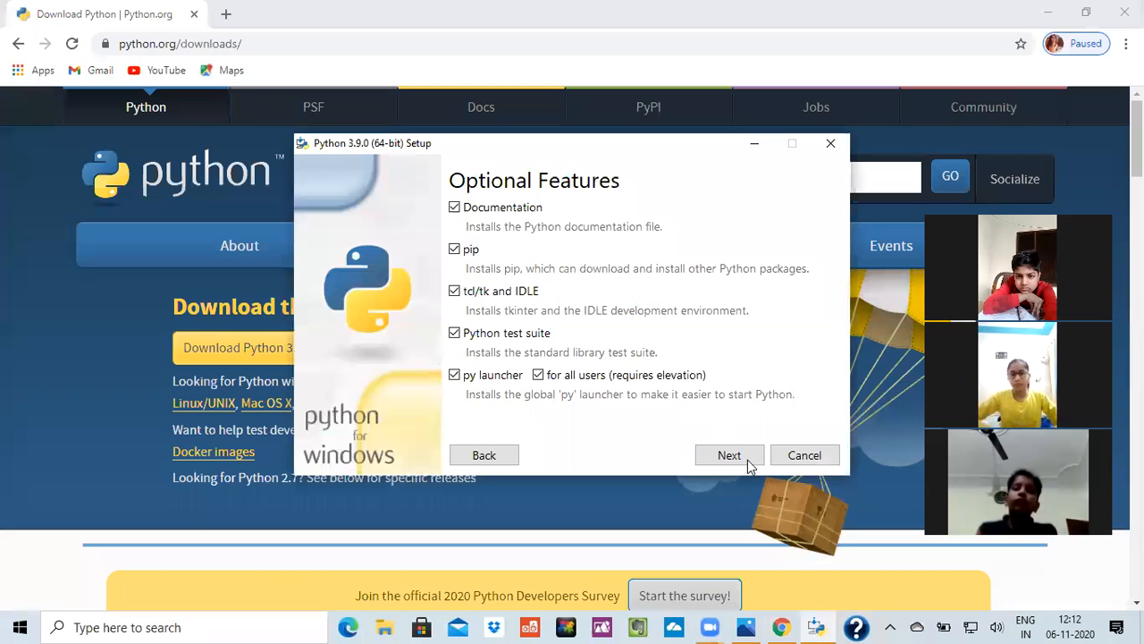
- Accept all optional features and the advanced options to begin installing Python 3.9.0
{"action": "left_click", "coordinate": [729, 456]}
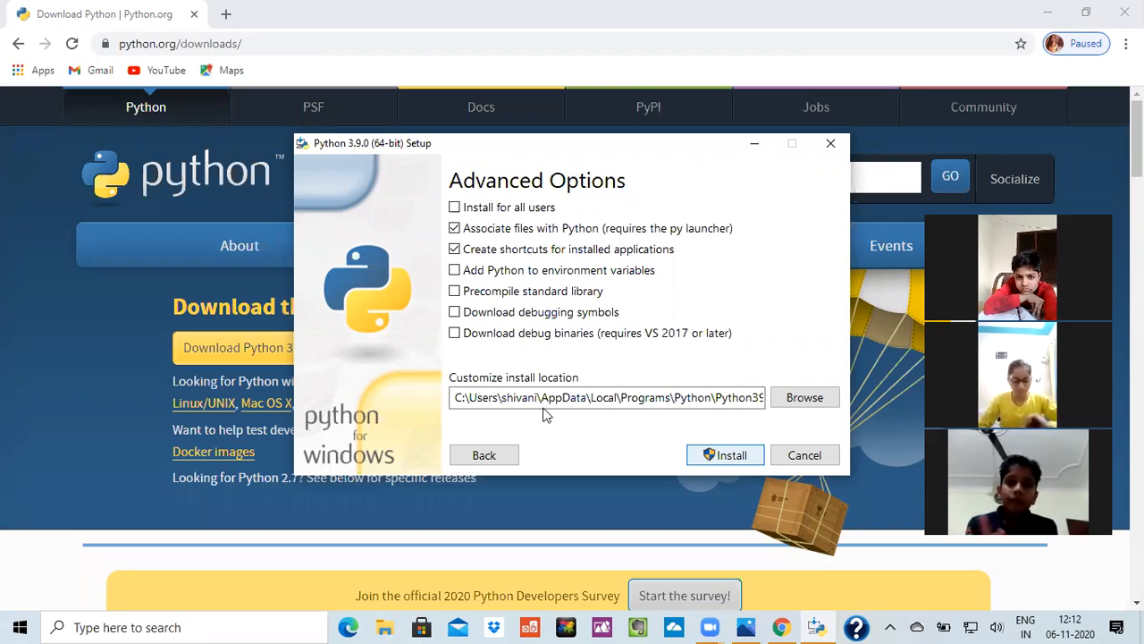
{"action": "left_click", "coordinate": [726, 456]}
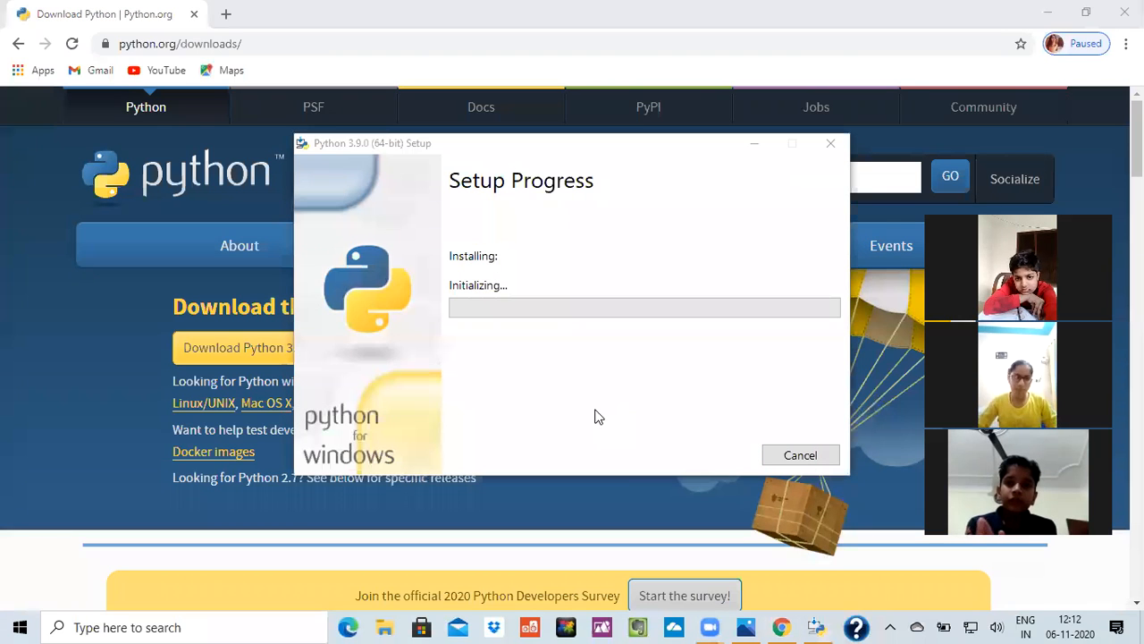
{"action": "mouse_move", "coordinate": [644, 354]}
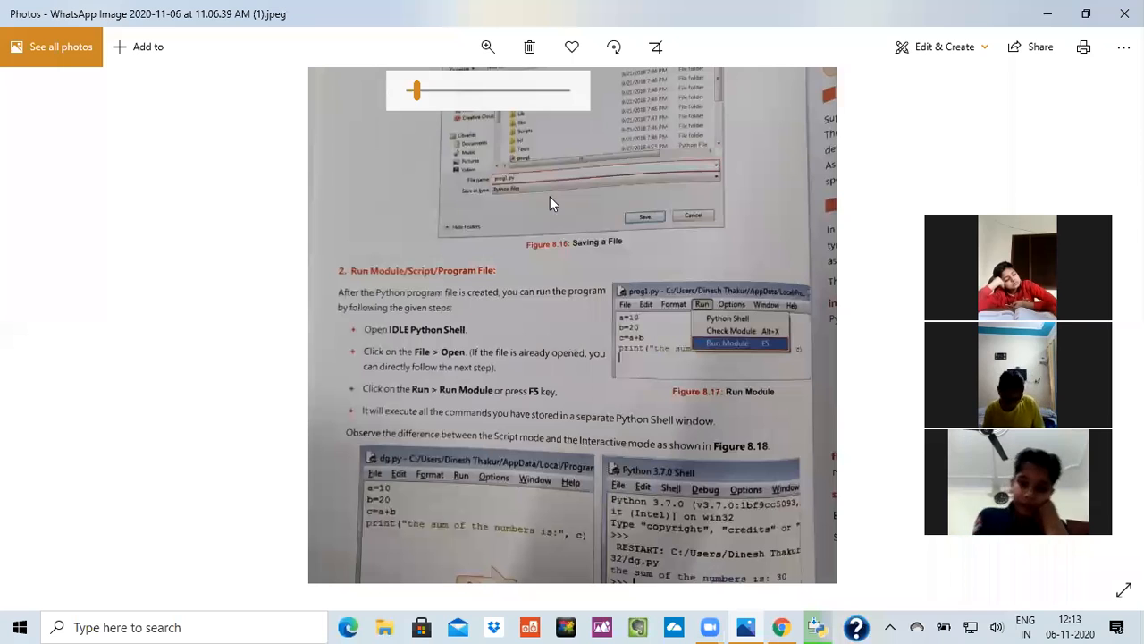
{"action": "mouse_move", "coordinate": [525, 275]}
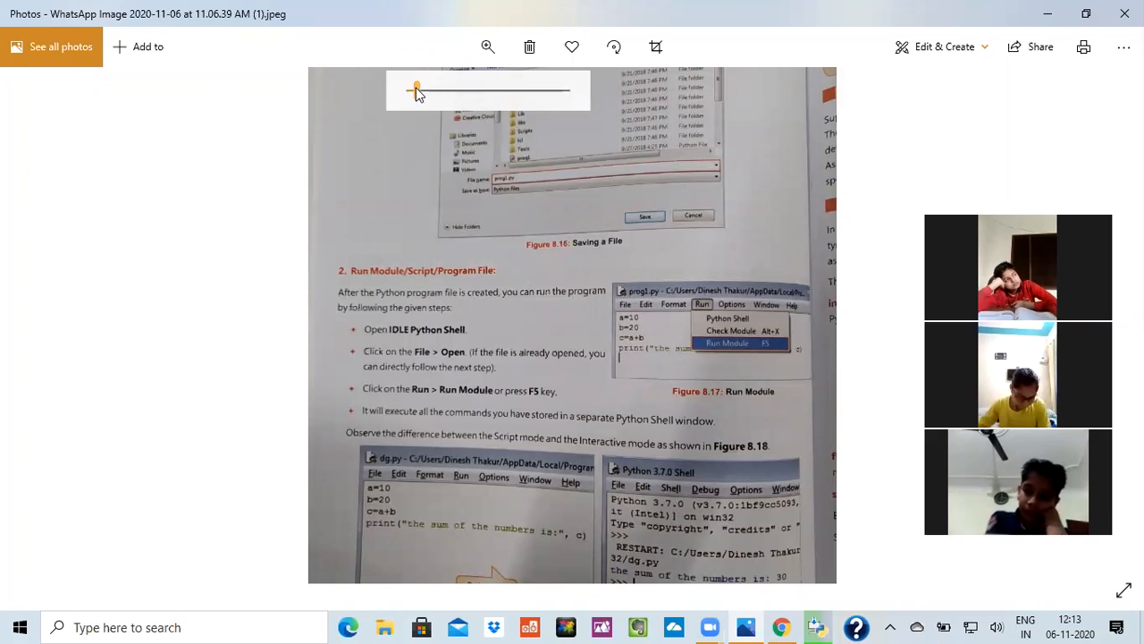
- Enlarge the textbook page on saving a file and running a Python module
{"action": "left_click_drag", "start_coordinate": [419, 89], "coordinate": [436, 89]}
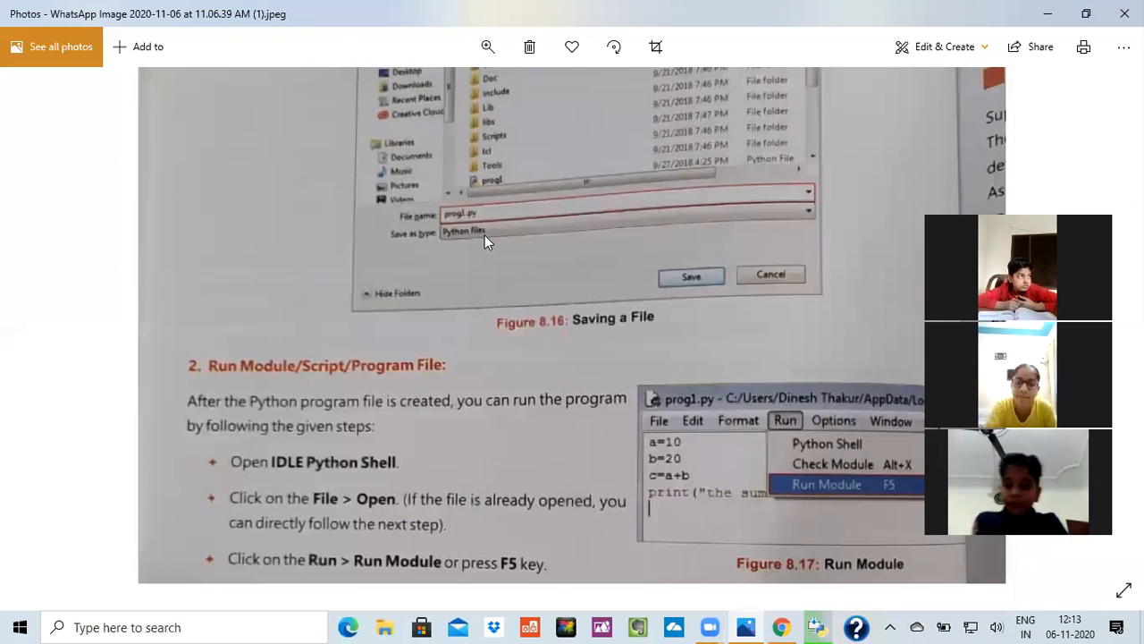
{"action": "mouse_move", "coordinate": [522, 271]}
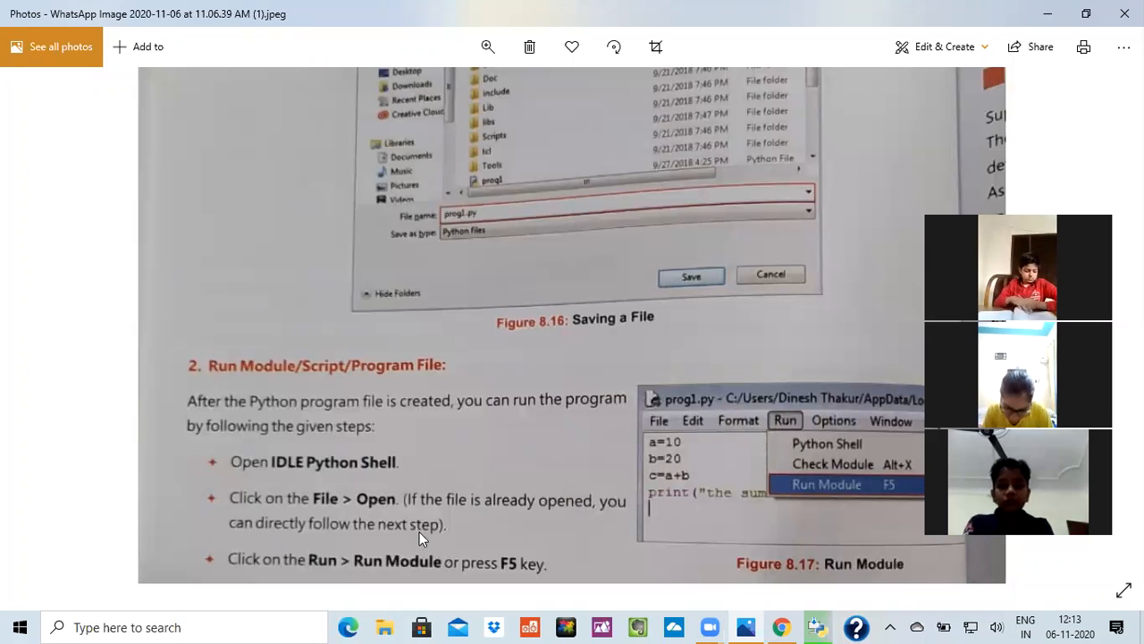
{"action": "mouse_move", "coordinate": [647, 438]}
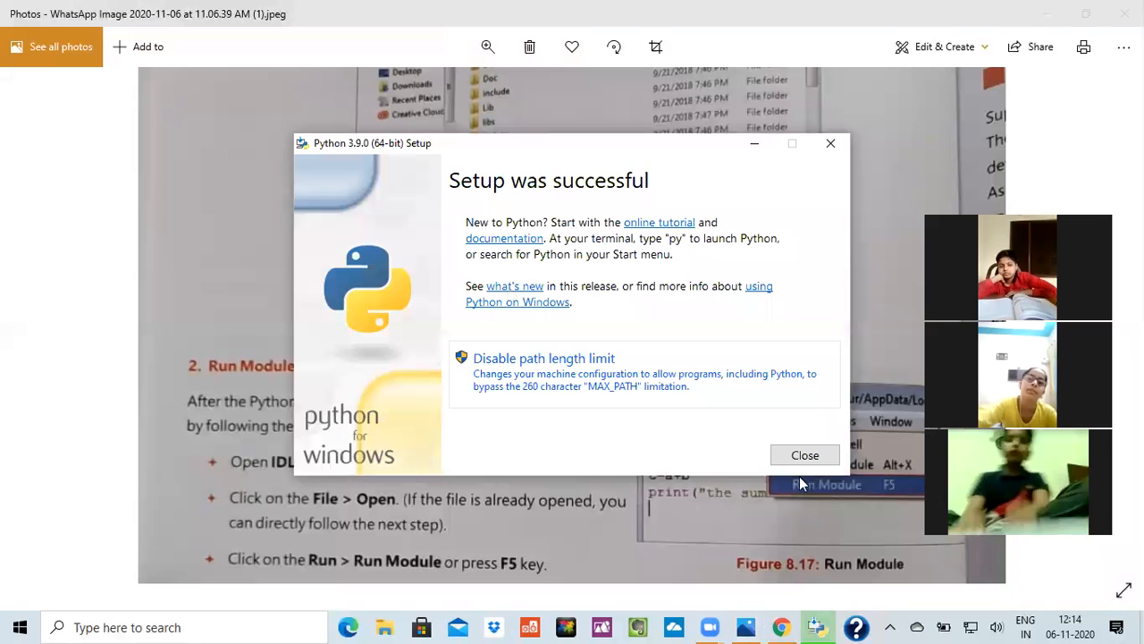
{"action": "mouse_move", "coordinate": [683, 465]}
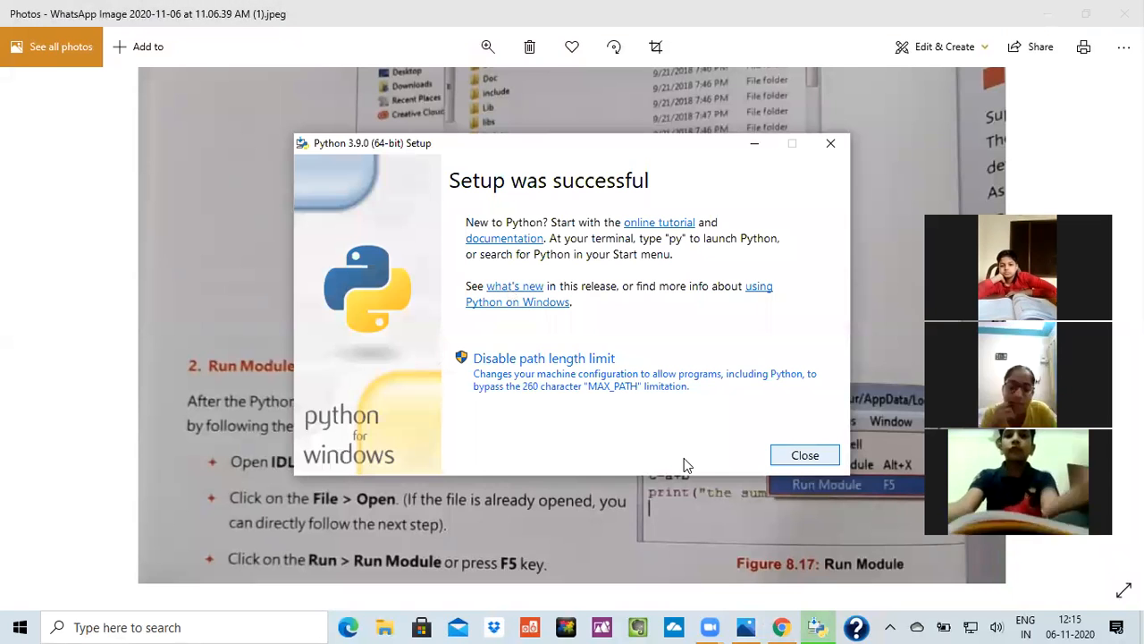
- Close the 'Setup was successful' window of the Python 3.9.0 installer
{"action": "left_click", "coordinate": [804, 456]}
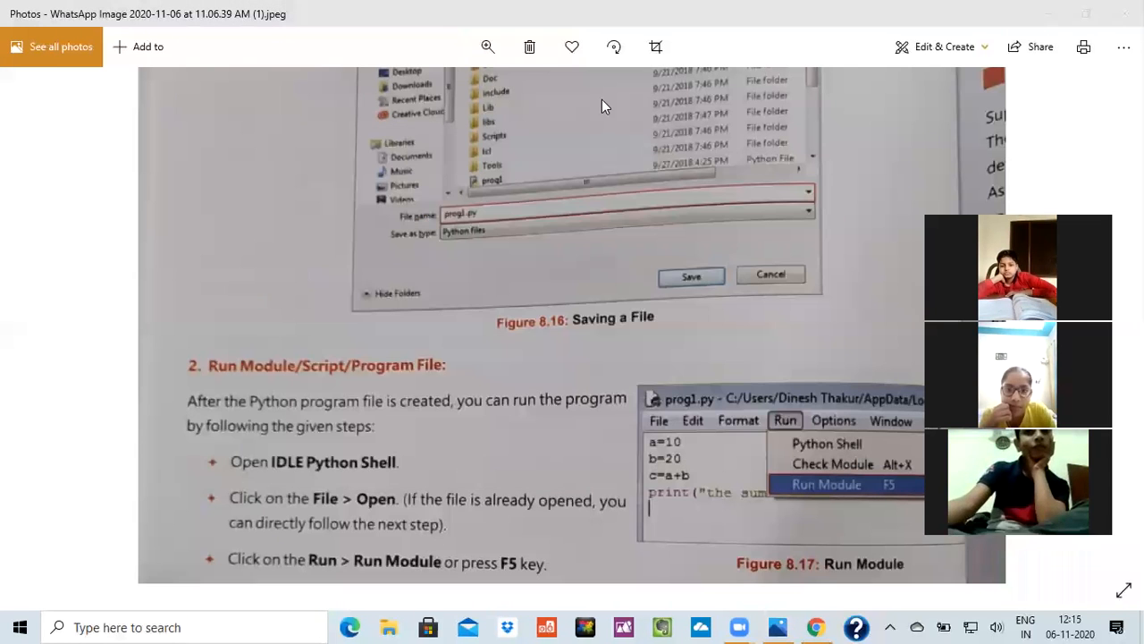